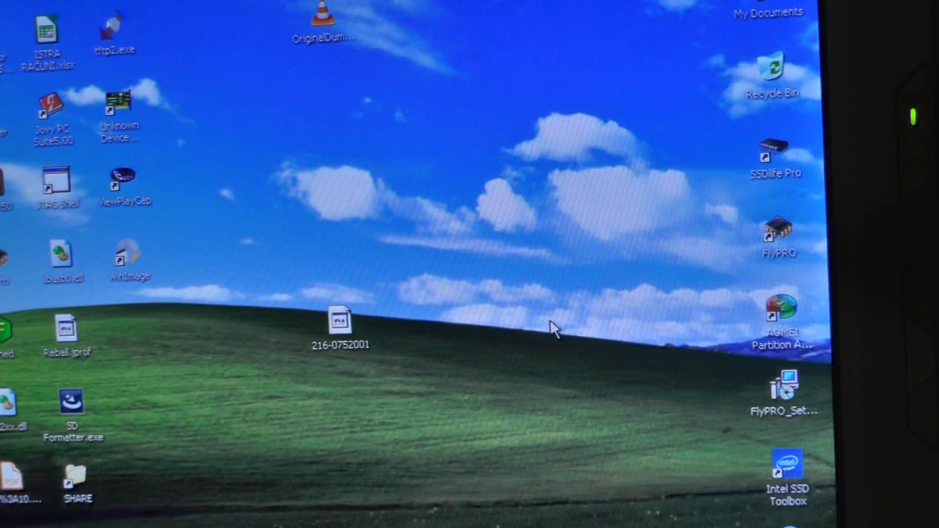
- Browse into C:\Program Files and enter the HexEdit program folder
click(324, 30)
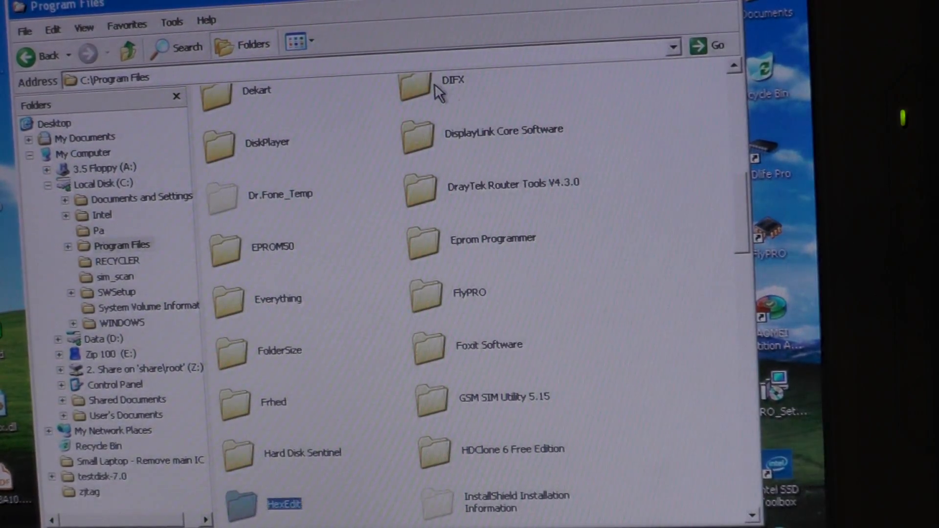
double_click(284, 504)
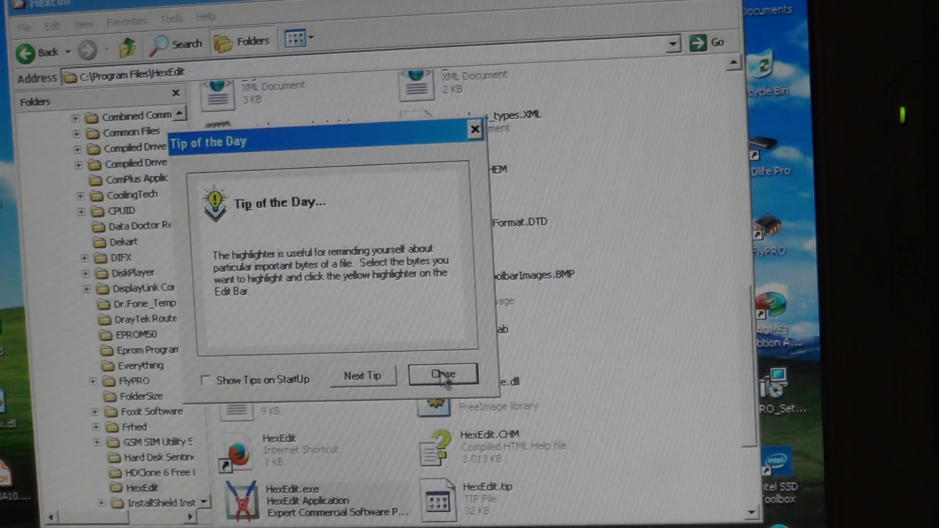
- Dismiss the startup tip and load the OriginalDump.bin flash dump from the desktop
click(443, 374)
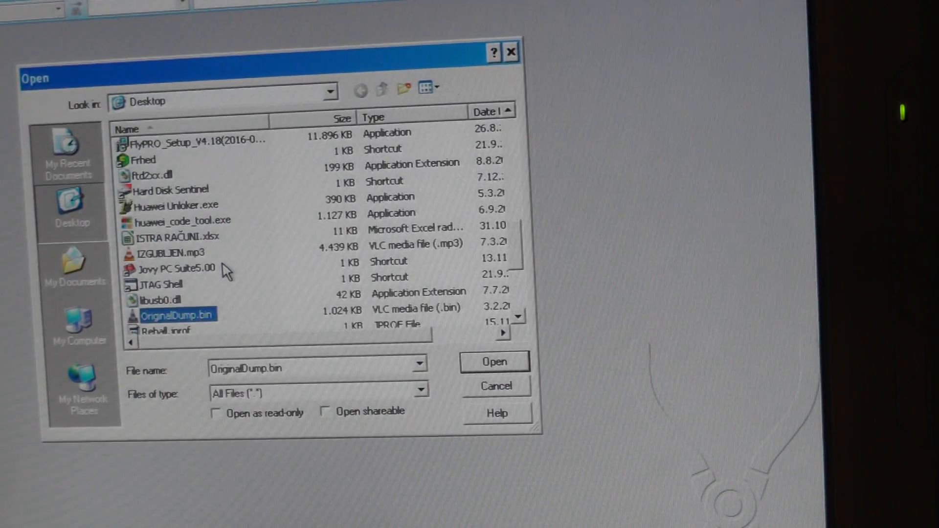
click(494, 362)
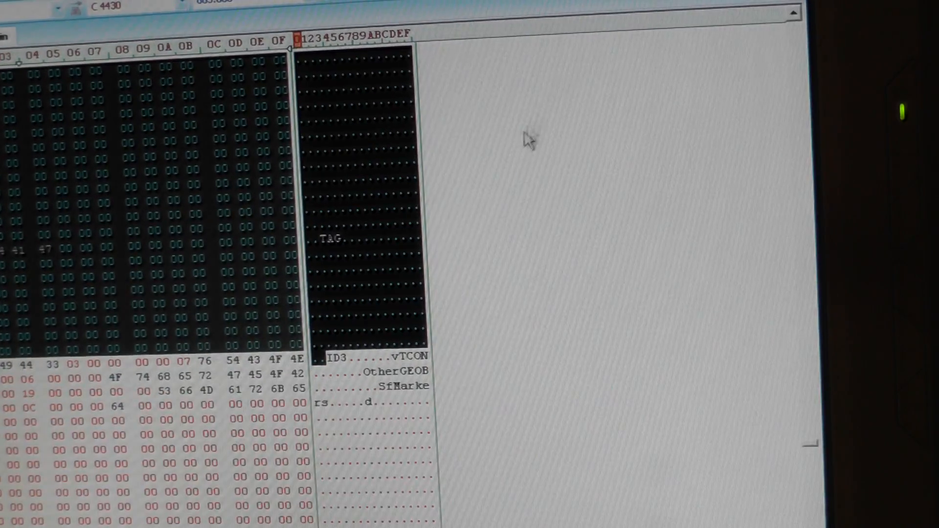
mouse_move(782, 412)
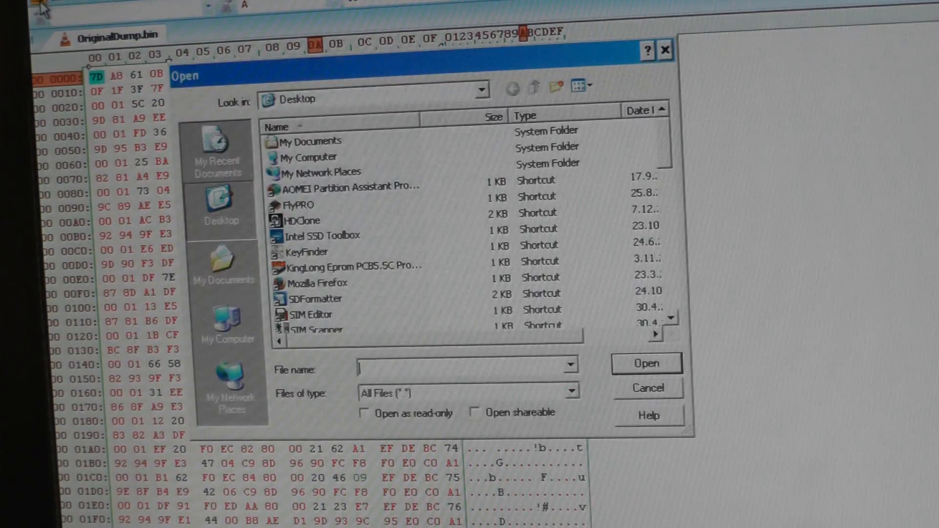
- Load IZGUBLJEN.mp3 alongside the dump and bring up the Find panel
click(313, 283)
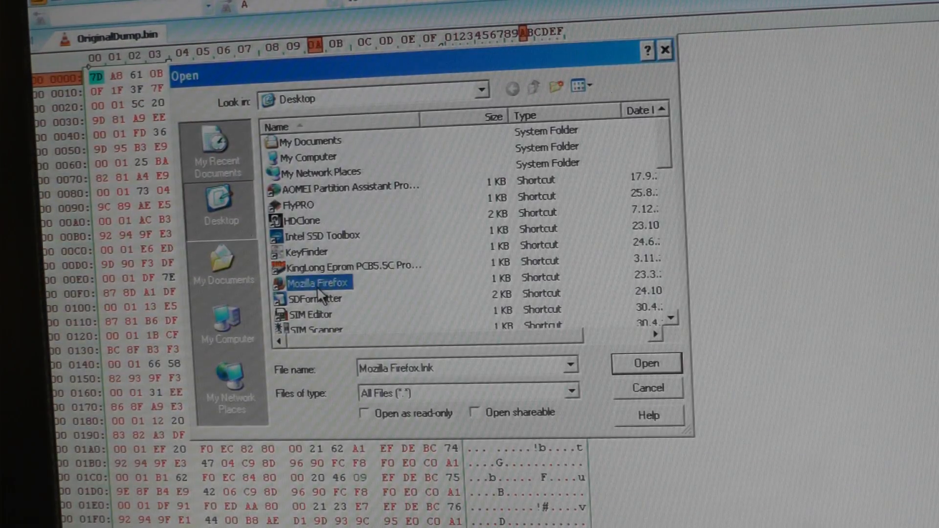
click(646, 363)
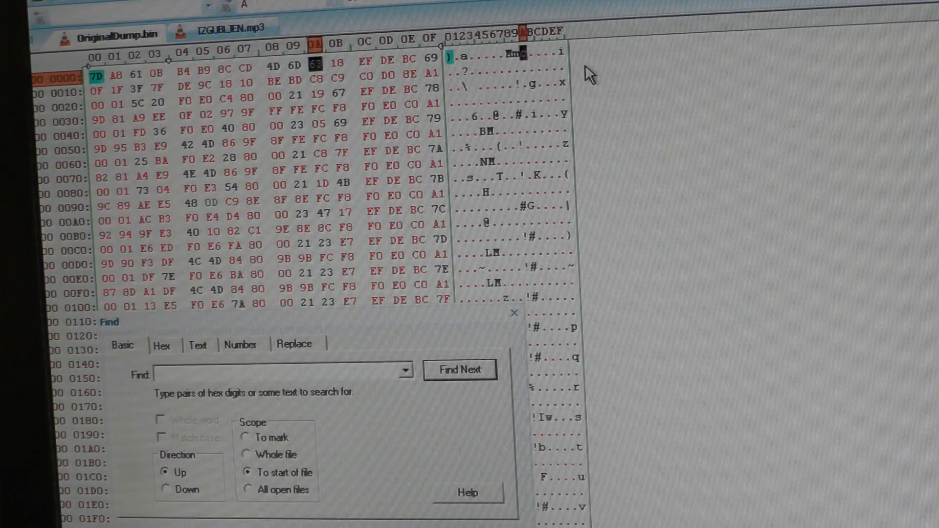
- Search downward for the text "ID3" to locate the first MP3 header near offset 4310
text(ID3)
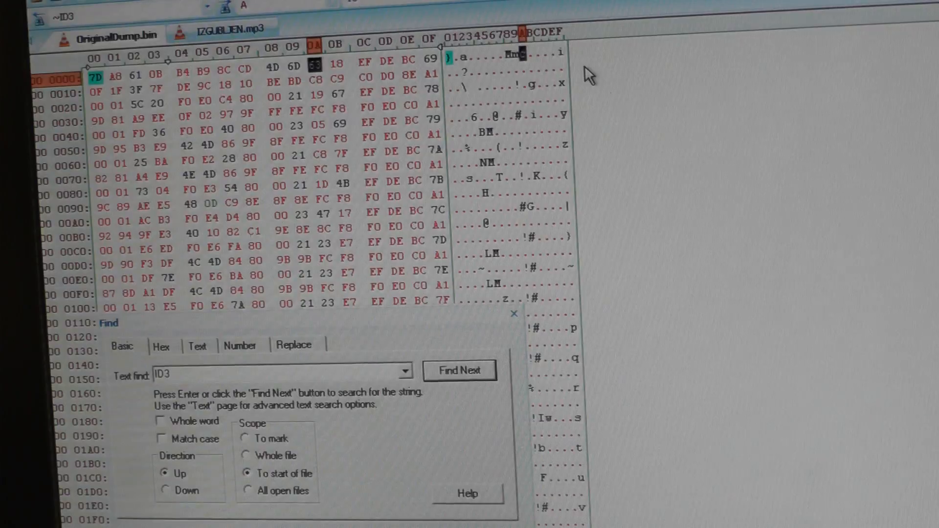
click(460, 370)
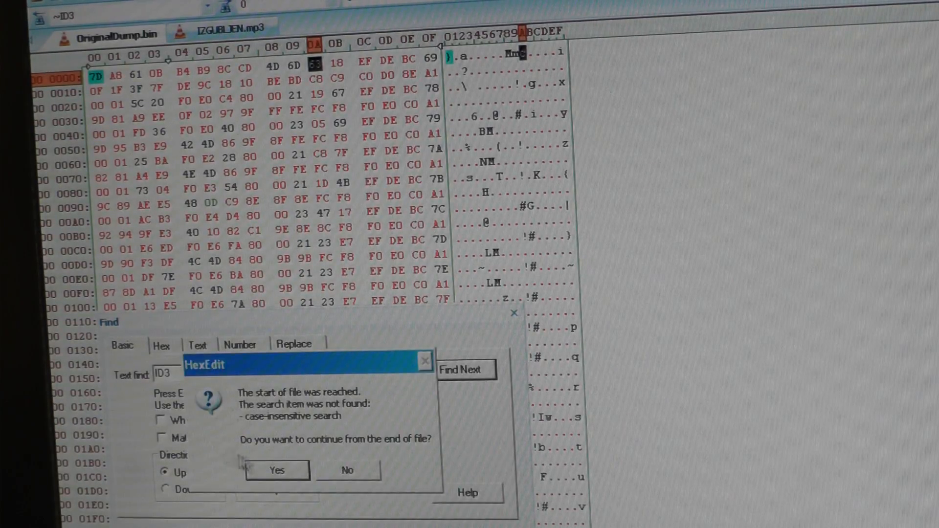
click(274, 470)
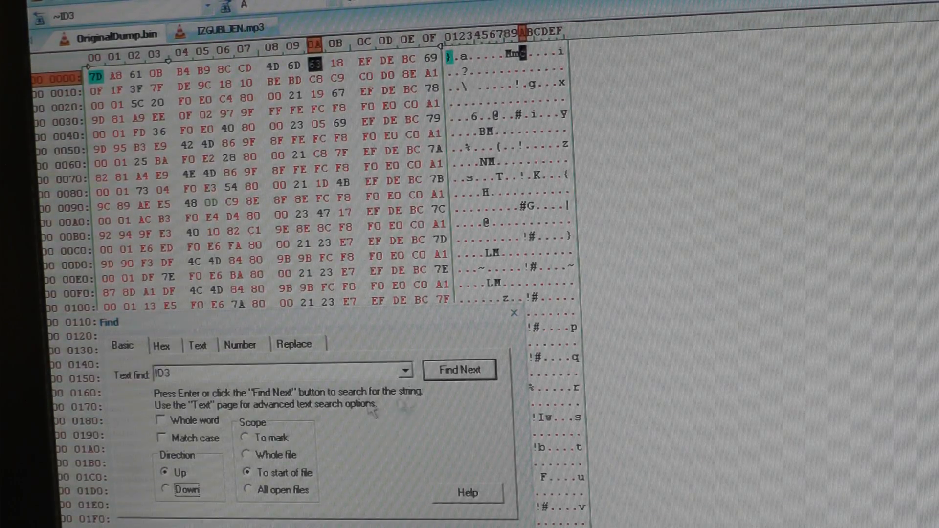
click(459, 369)
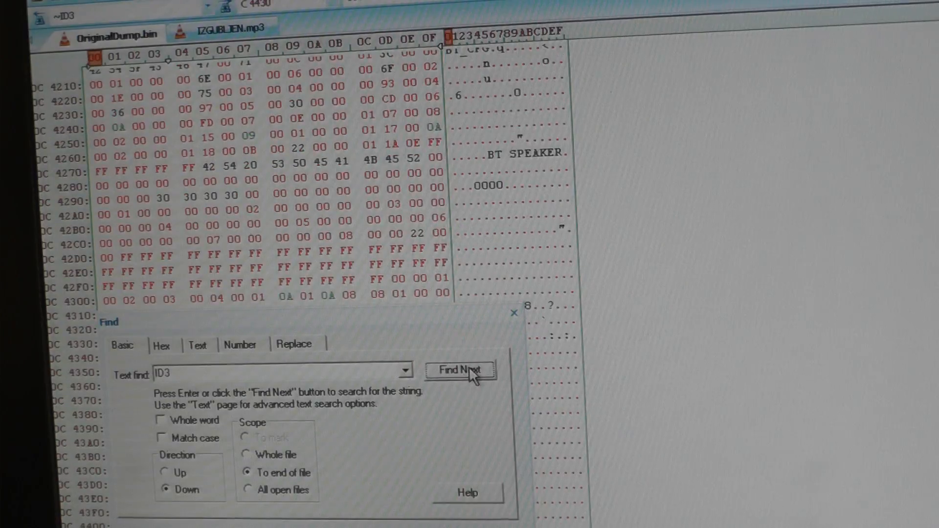
click(461, 370)
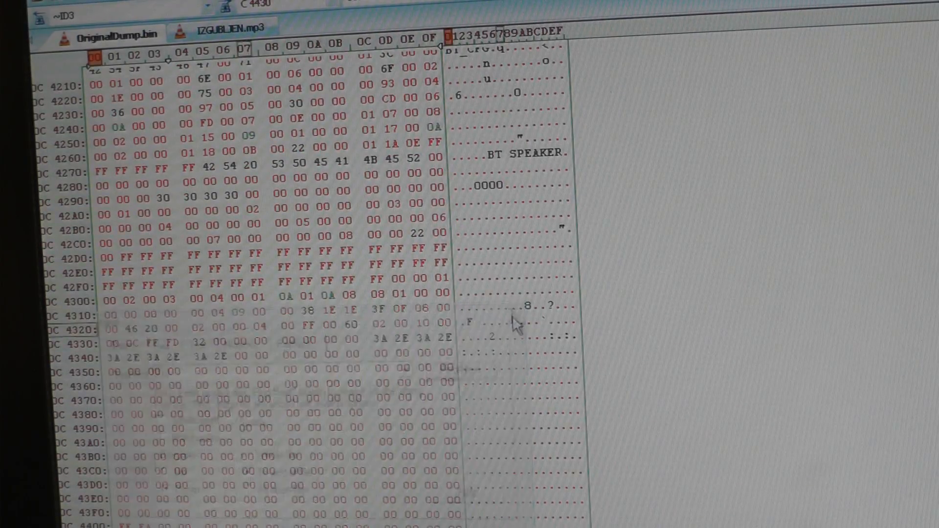
- Extend the selection from the ID3 header through the TAG trailer, about 4915h bytes
scroll(down, 3)
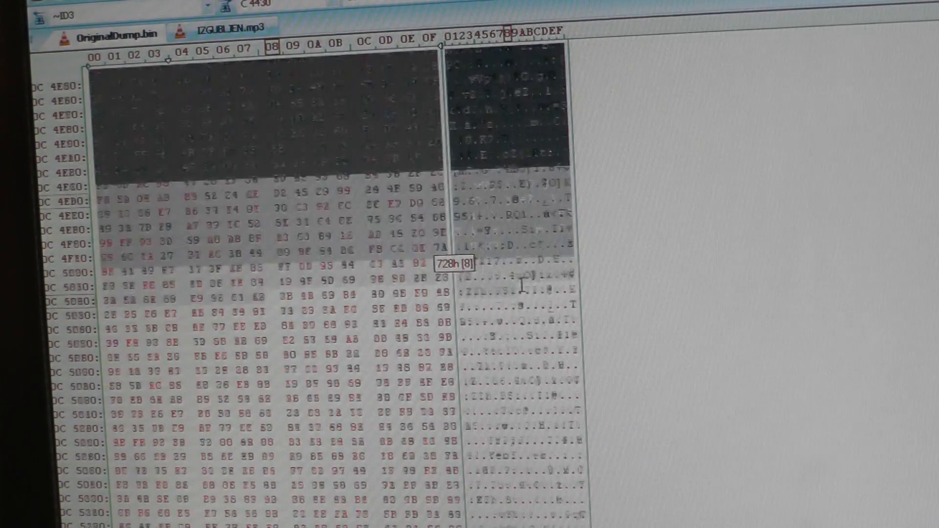
scroll(down, 3)
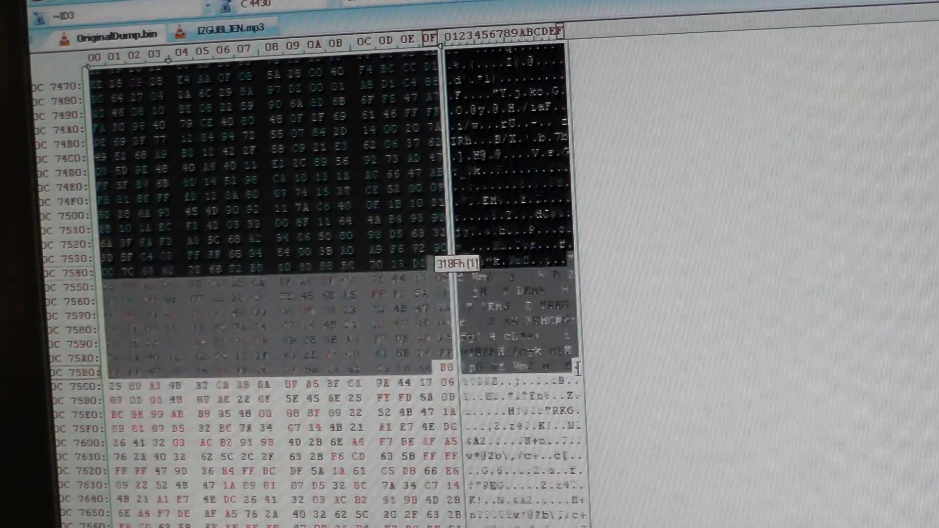
scroll(down, 3)
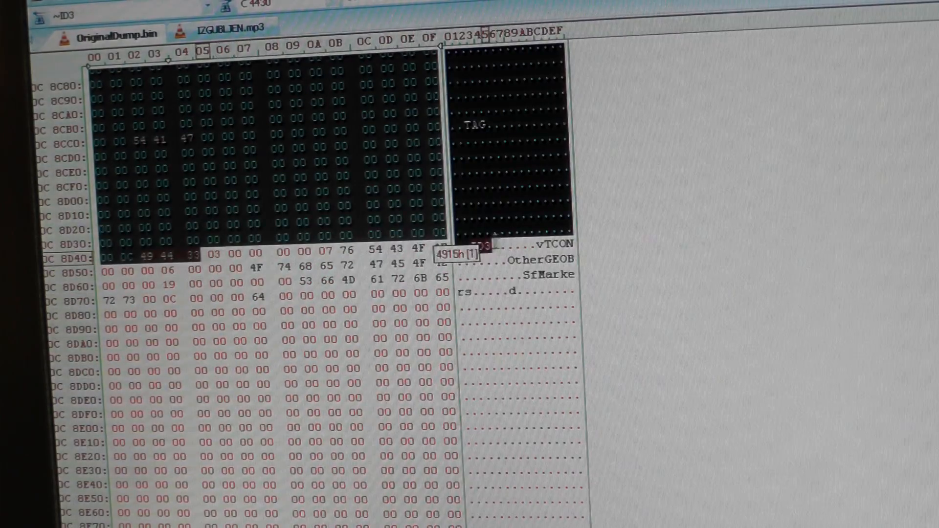
click(156, 256)
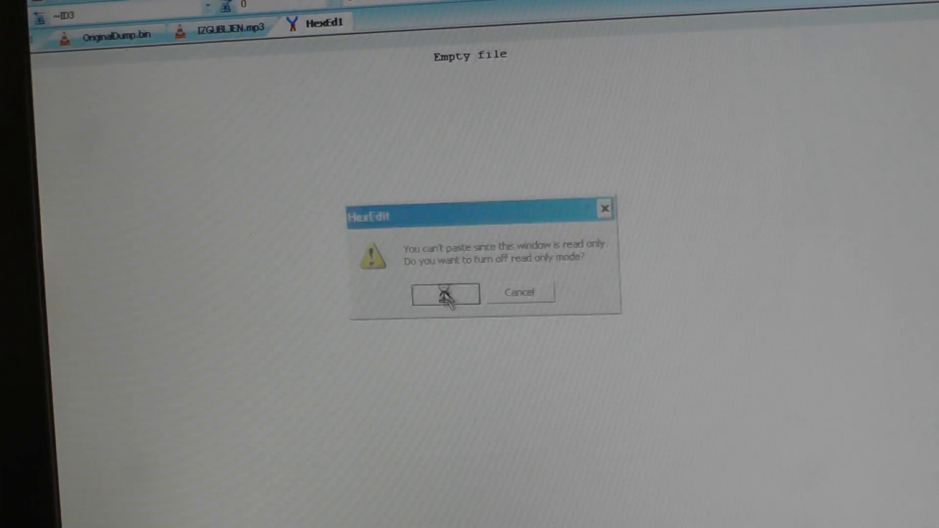
- Turn off read-only, paste the bytes and save the new file as HexEd1.mp3 on the desktop
click(445, 293)
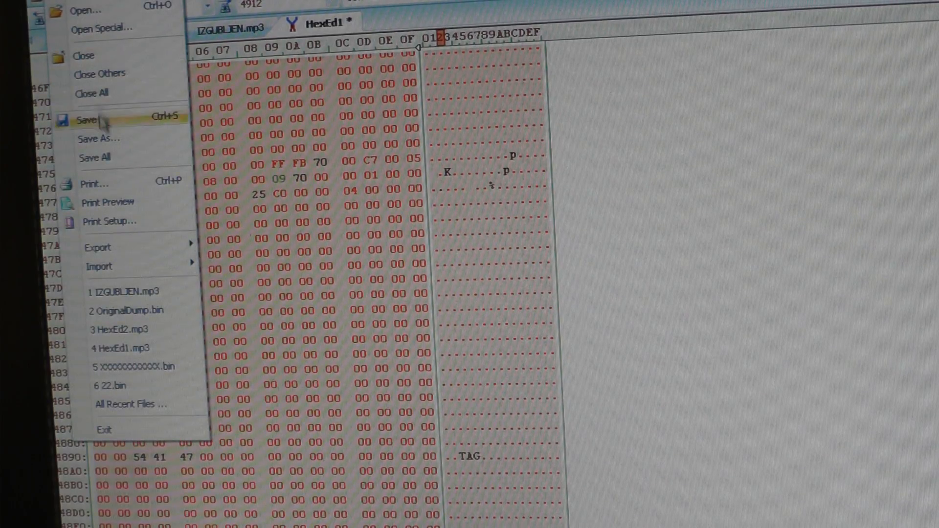
click(98, 138)
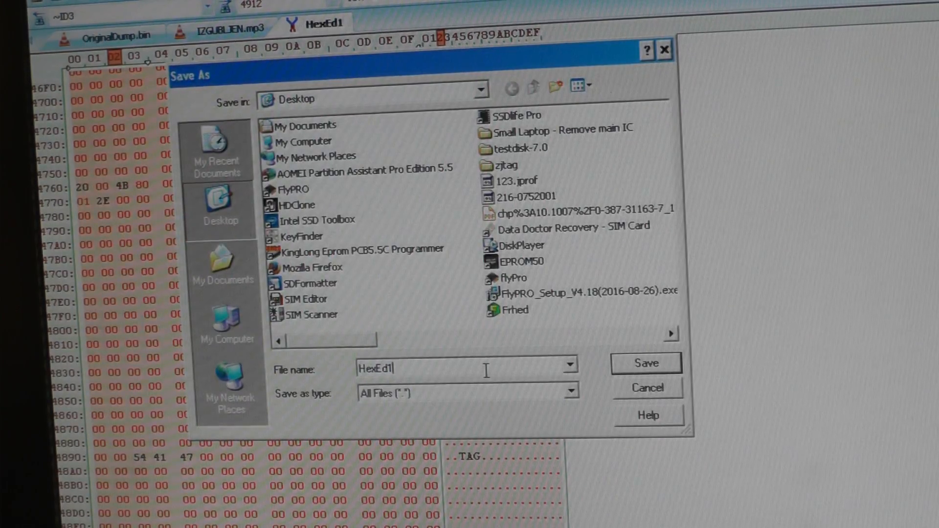
text(.mp3)
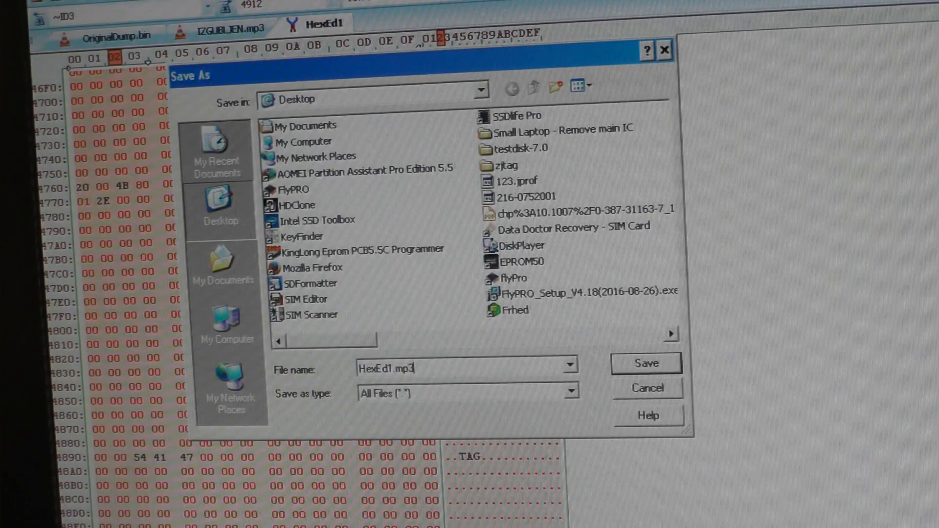
click(646, 364)
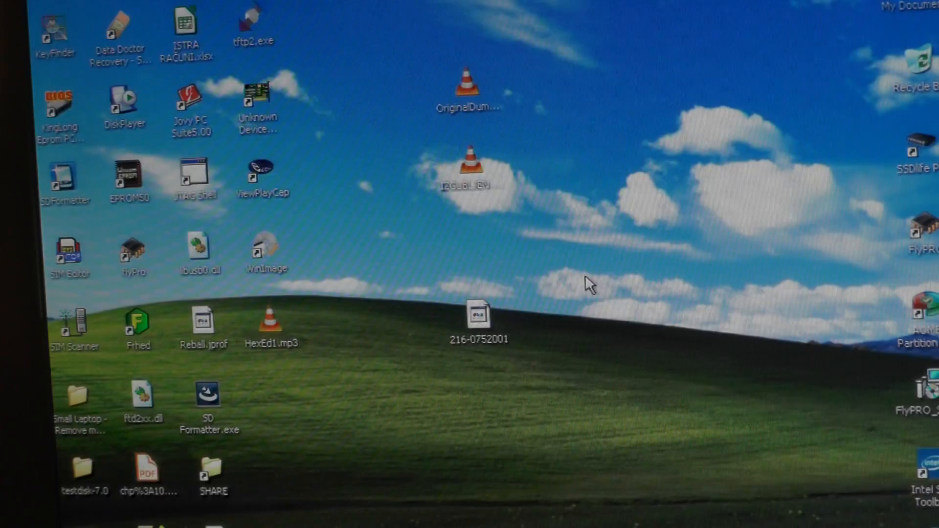
- Play HexEd1.mp3 to check it, then attempt a rename that fails because the file is in use
click(271, 324)
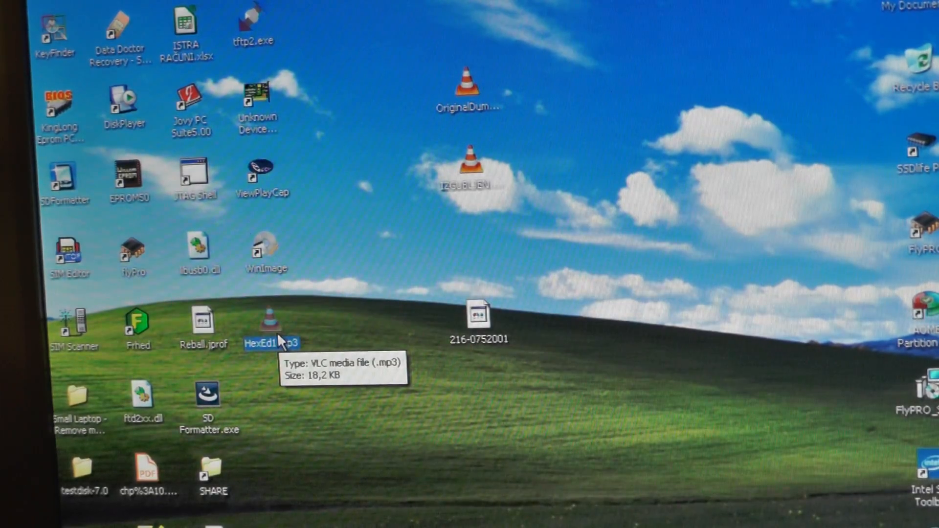
double_click(270, 327)
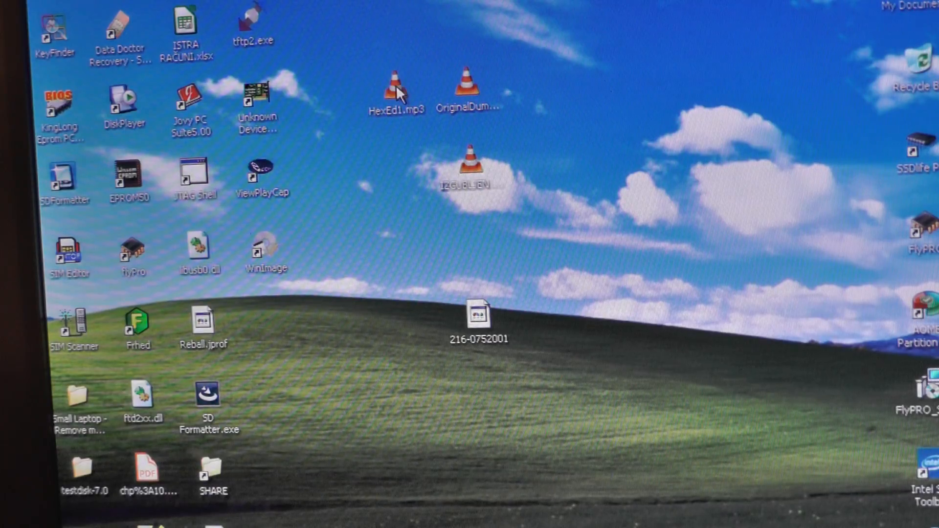
mouse_move(457, 47)
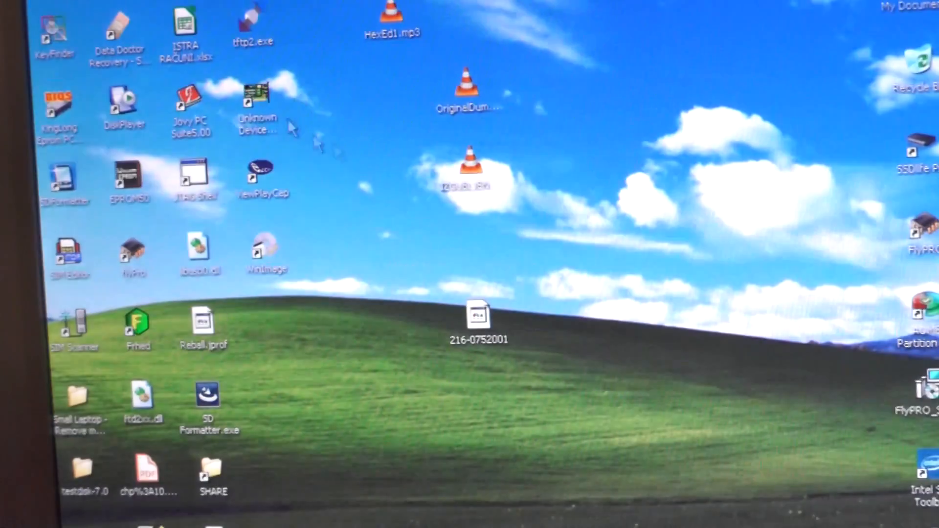
click(393, 23)
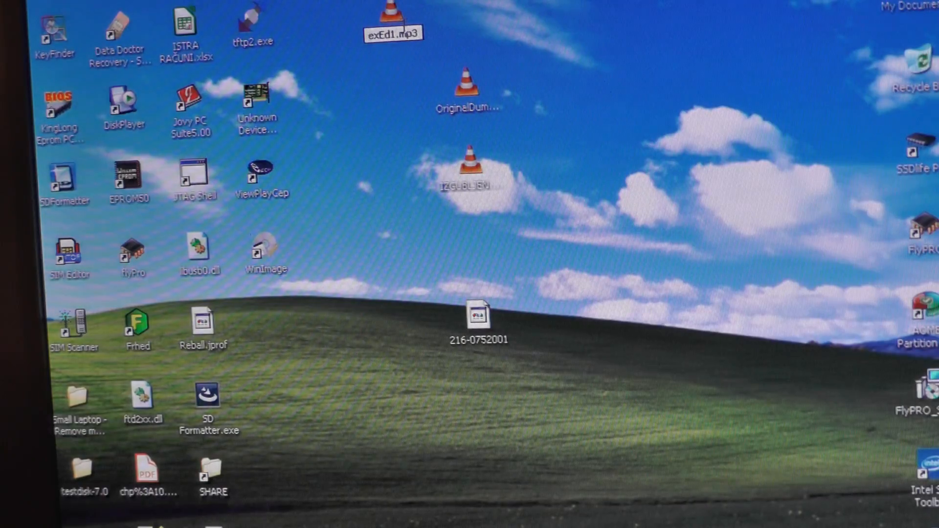
text(Mus.mp3)
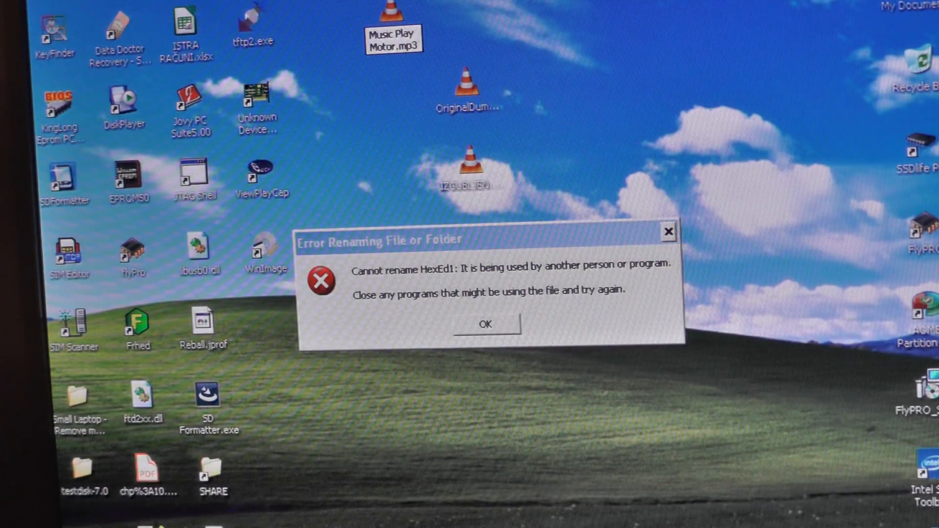
click(484, 324)
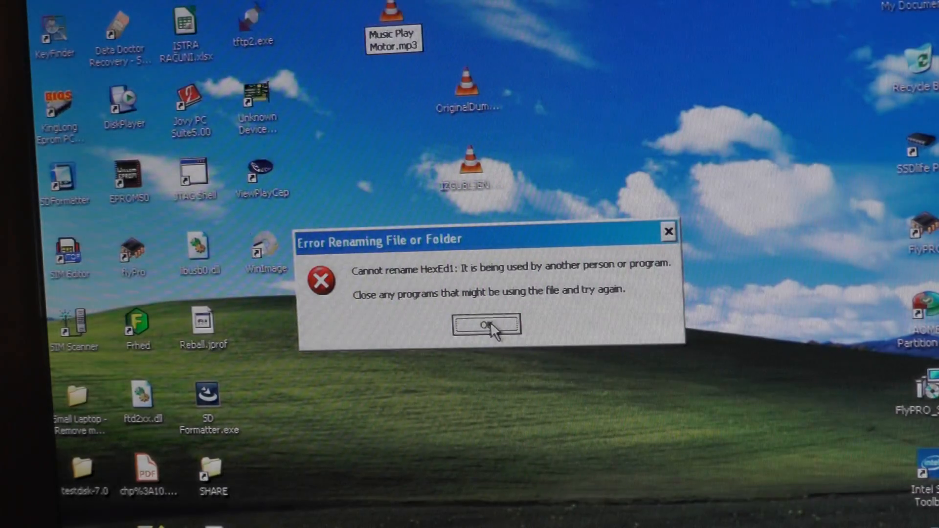
click(485, 325)
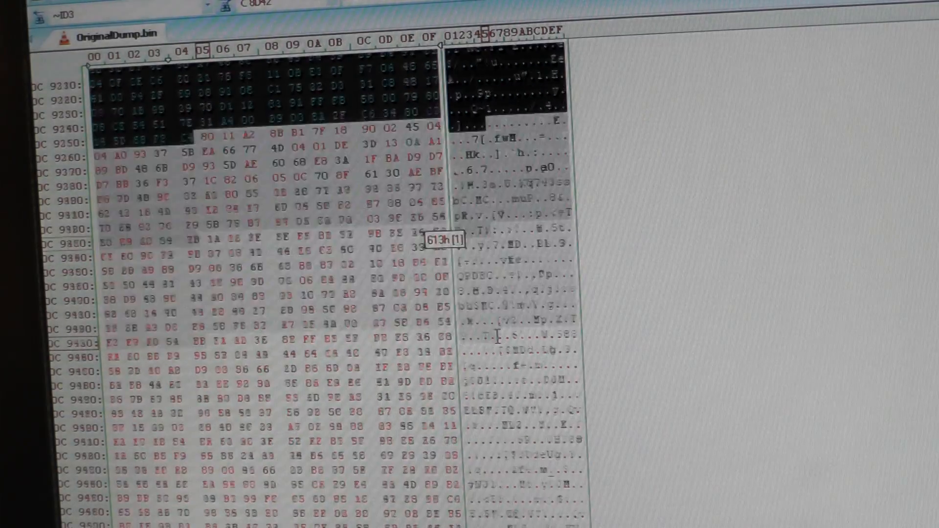
- Shift-scroll through OriginalDump.bin to select the second embedded MP3 from its ID3 header
scroll(down, 3)
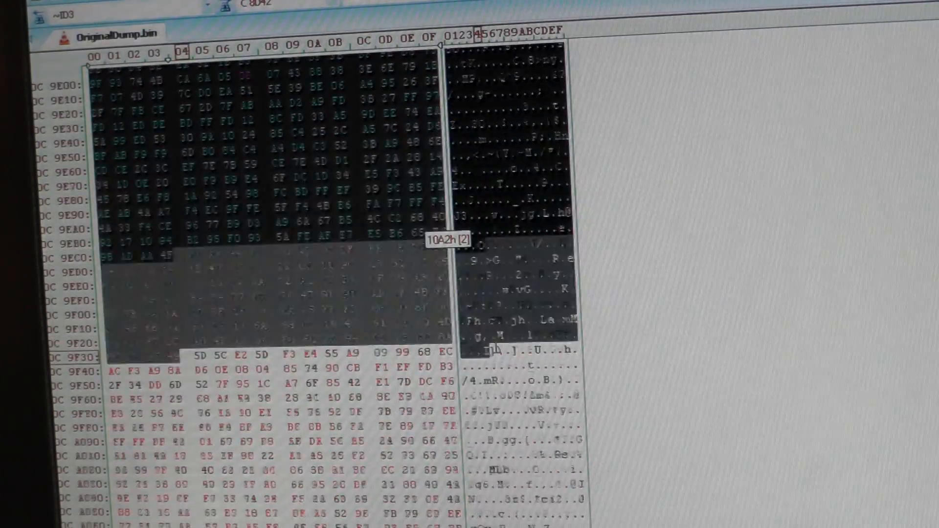
scroll(down, 3)
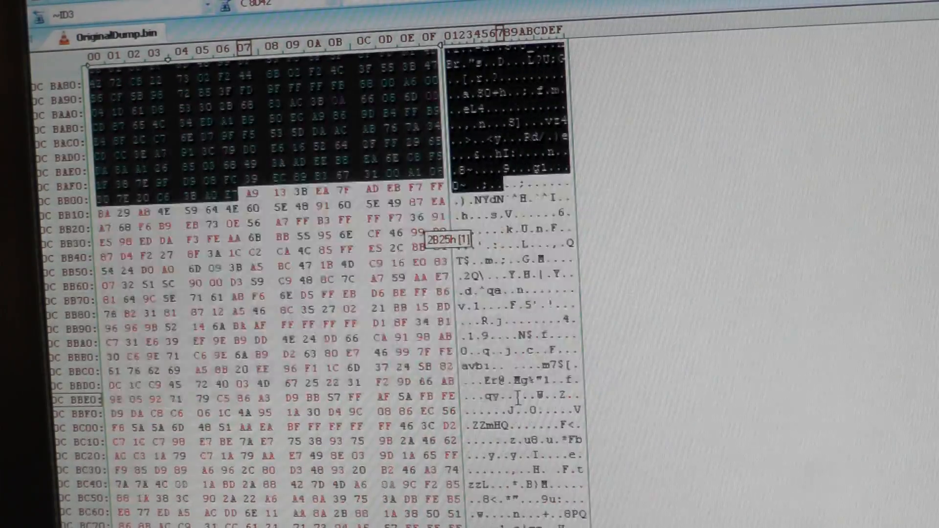
scroll(down, 3)
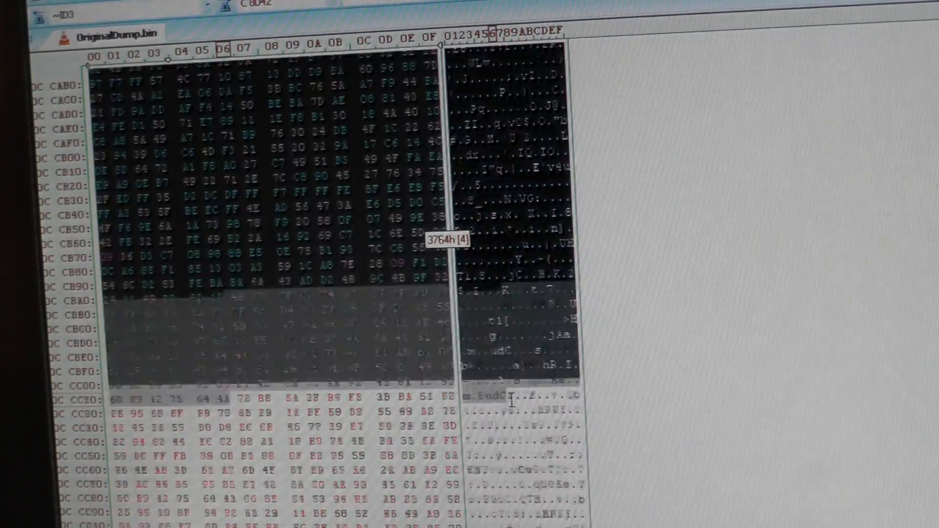
scroll(down, 3)
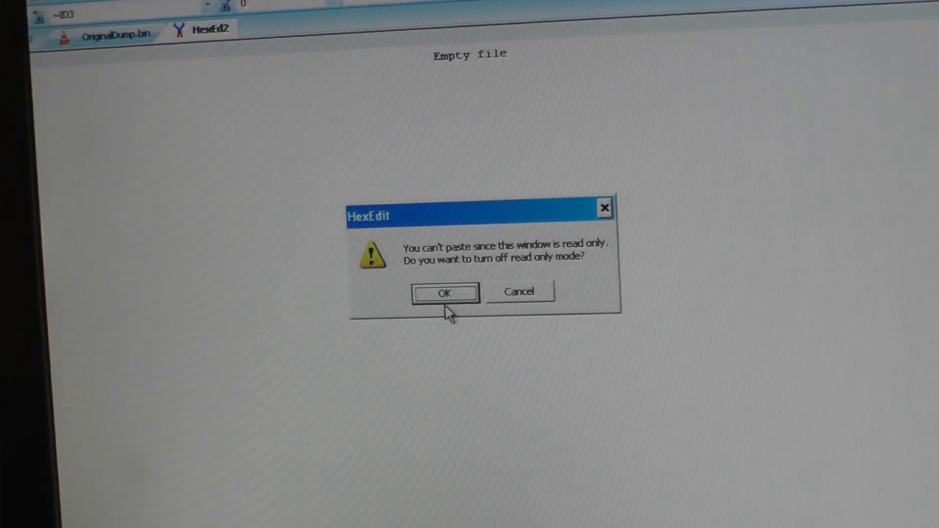
- Turn off read-only, paste the song bytes and save the file as 2.mp3 on the desktop
click(444, 294)
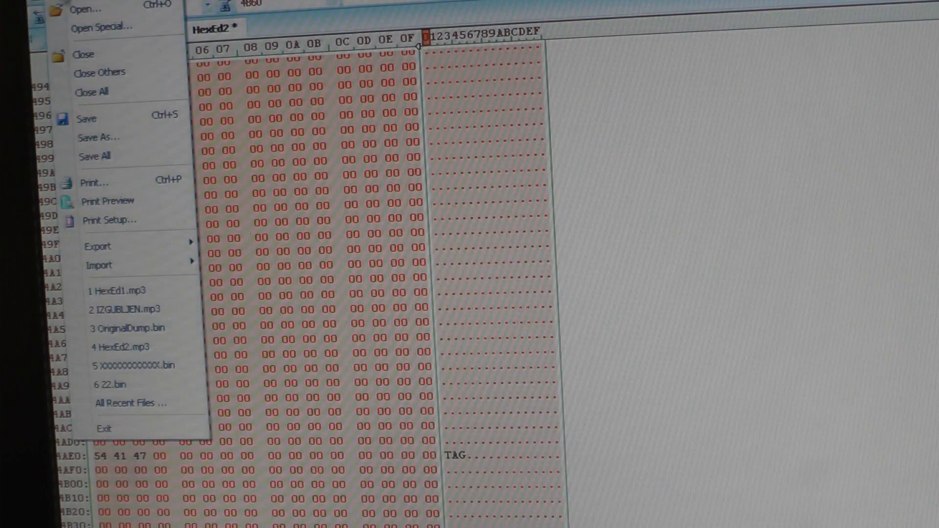
click(97, 137)
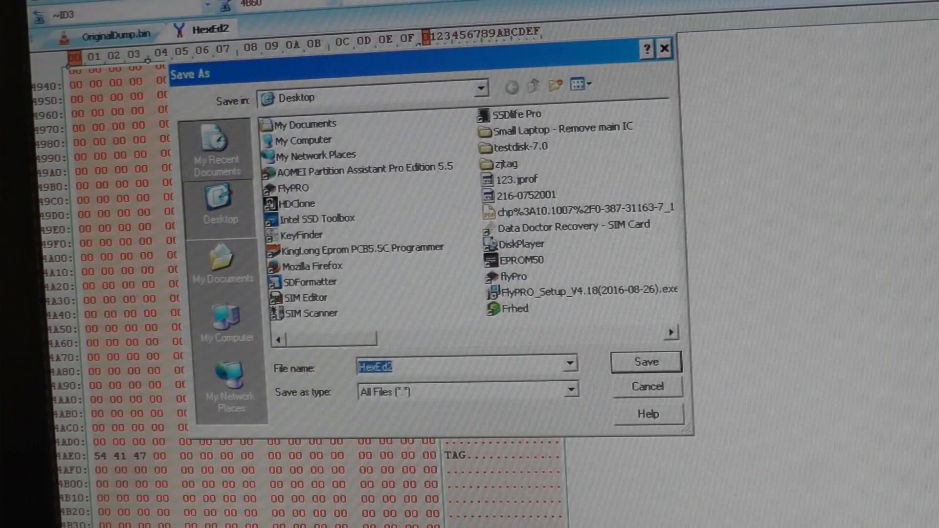
text(2.mp3)
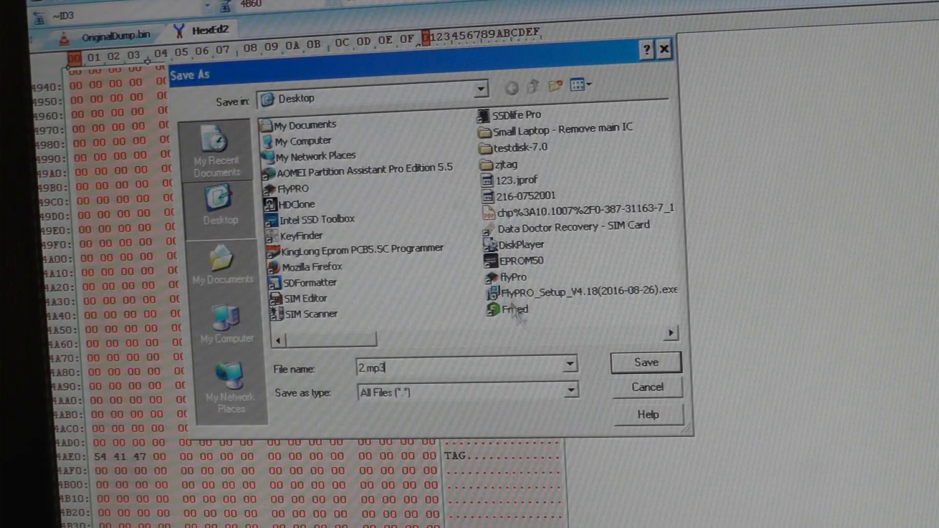
click(645, 362)
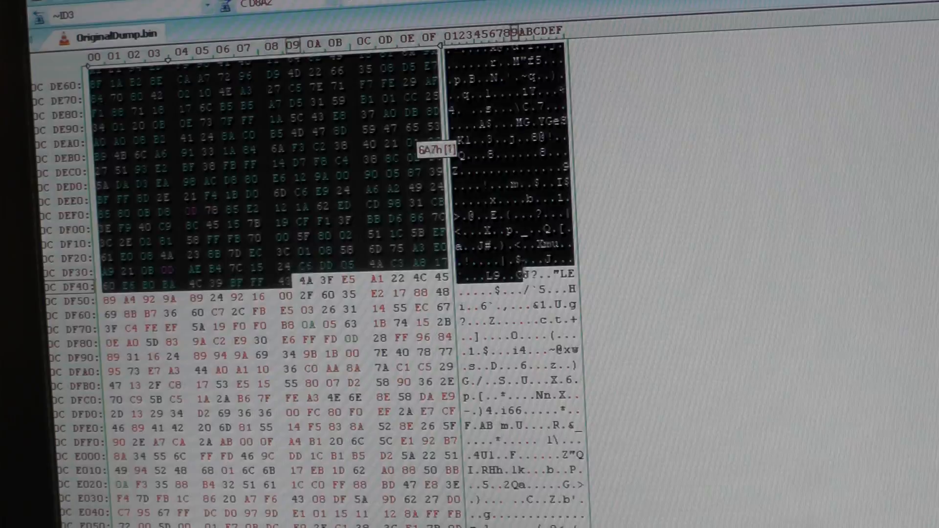
- Extend the selection over the third song's bytes up to the next ID3 header
scroll(down, 3)
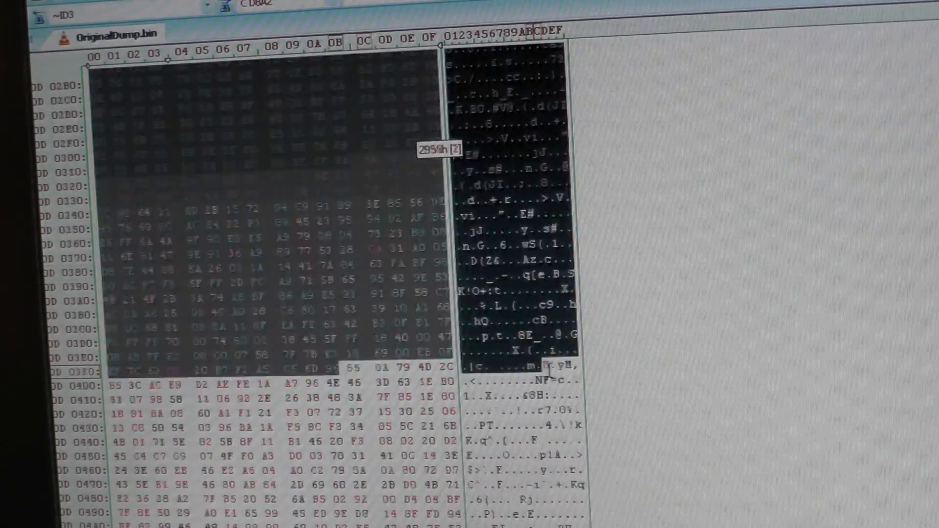
scroll(down, 3)
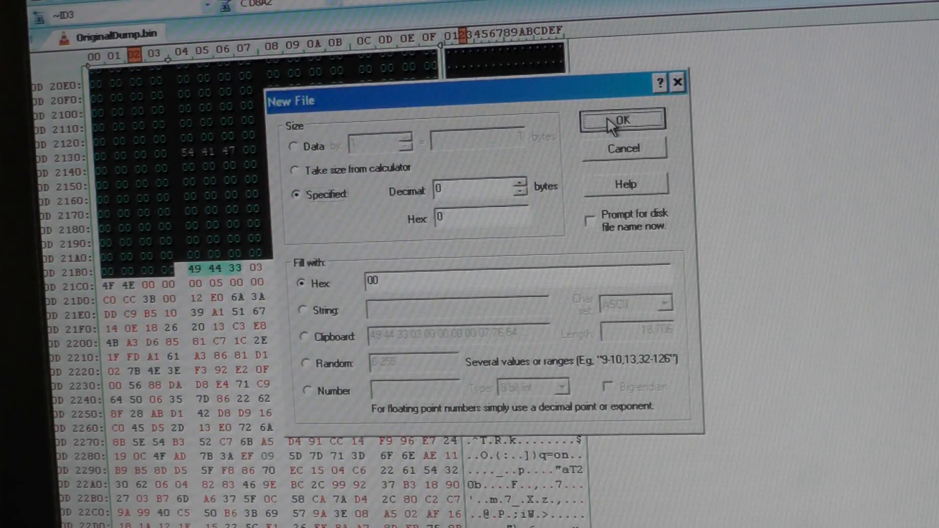
- Create a new empty file, paste the copied song and save it as 3.mp3 on the desktop
click(623, 120)
text(3.mp)
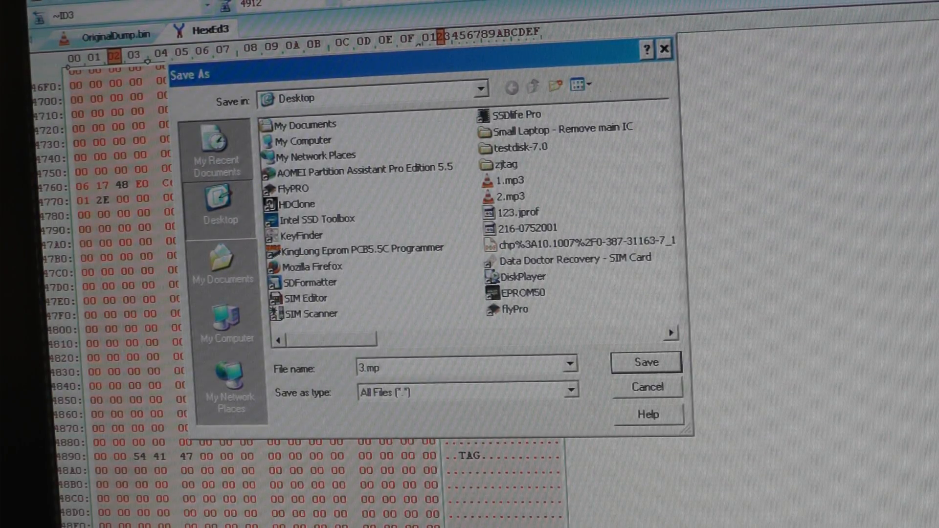
click(647, 362)
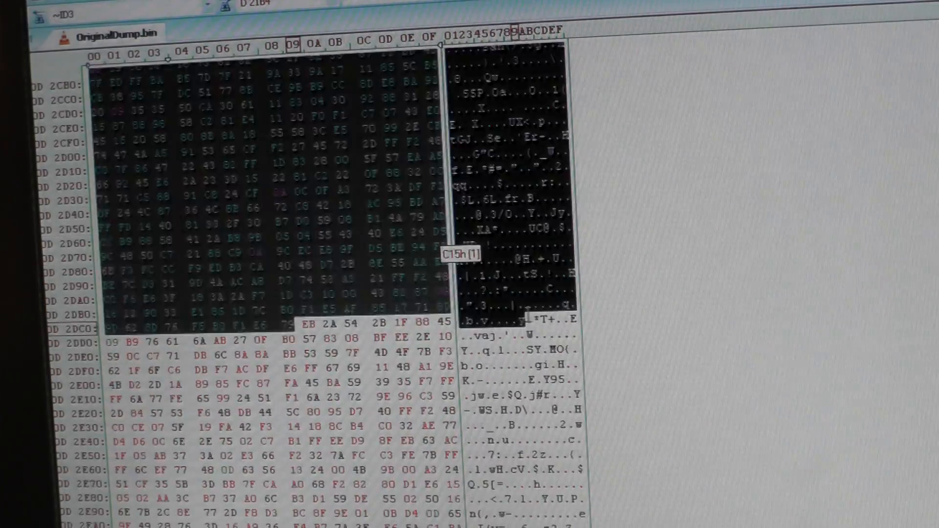
- Select the fourth MP3's bytes in OriginalDump.bin, copy them and start a new empty file
scroll(down, 3)
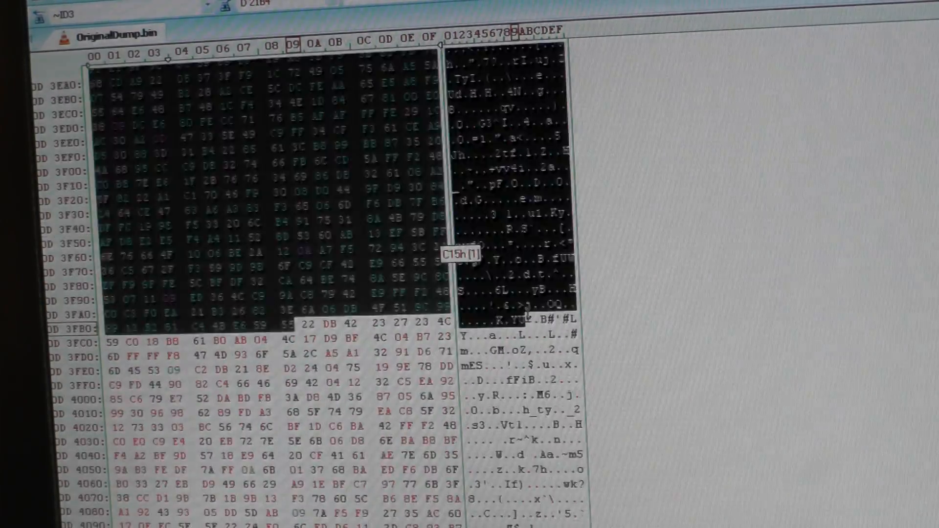
scroll(down, 3)
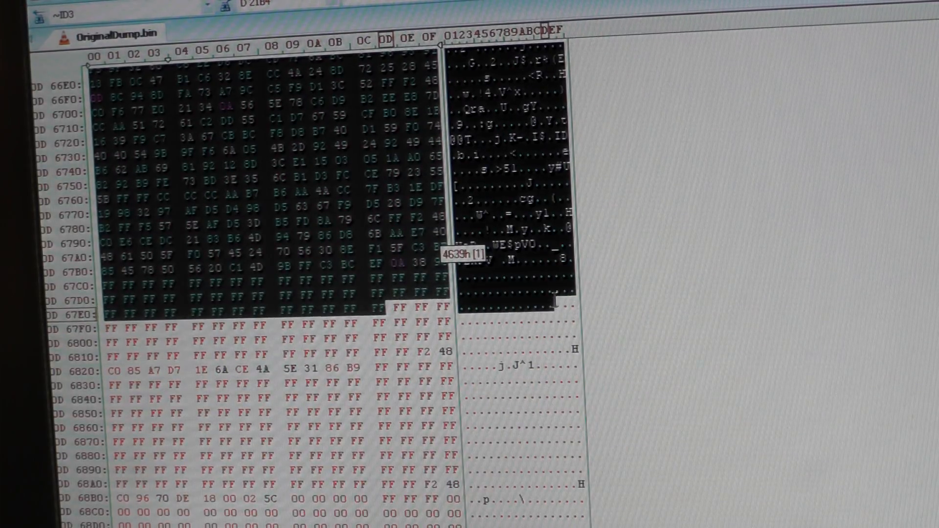
scroll(down, 3)
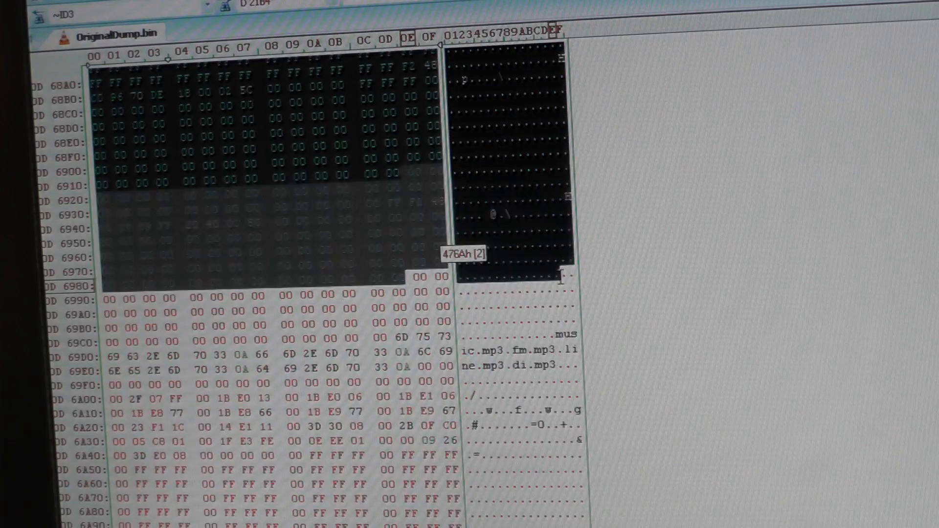
scroll(down, 3)
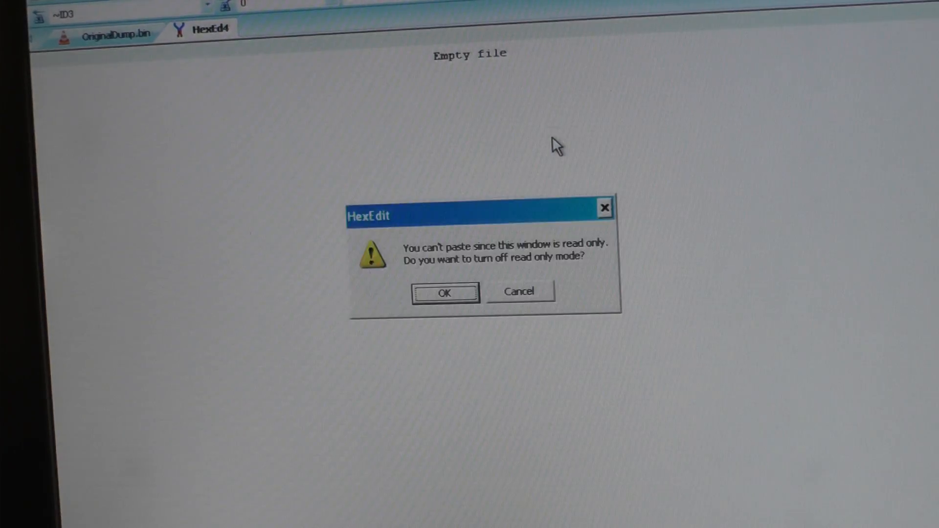
- Allow pasting by turning off read-only mode, then save the pasted song as 4.mp3 on the desktop
click(444, 292)
text(4)
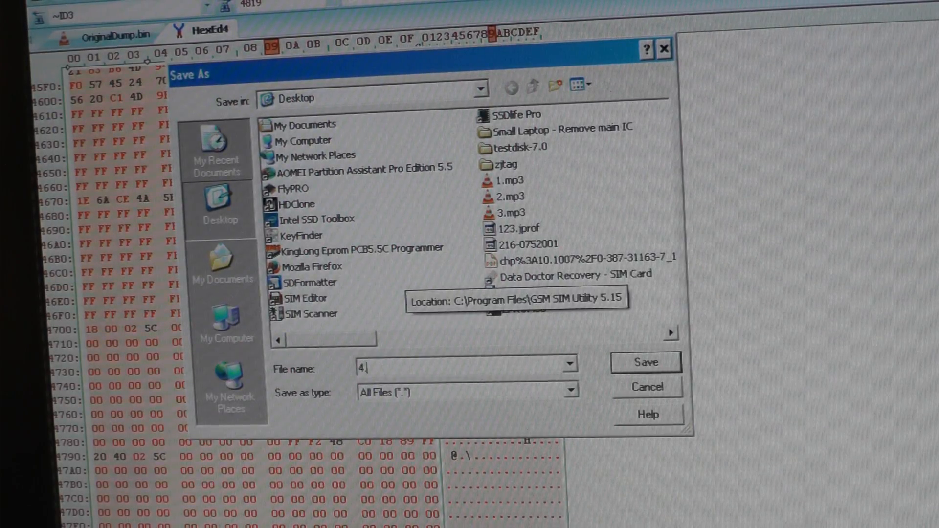
click(646, 362)
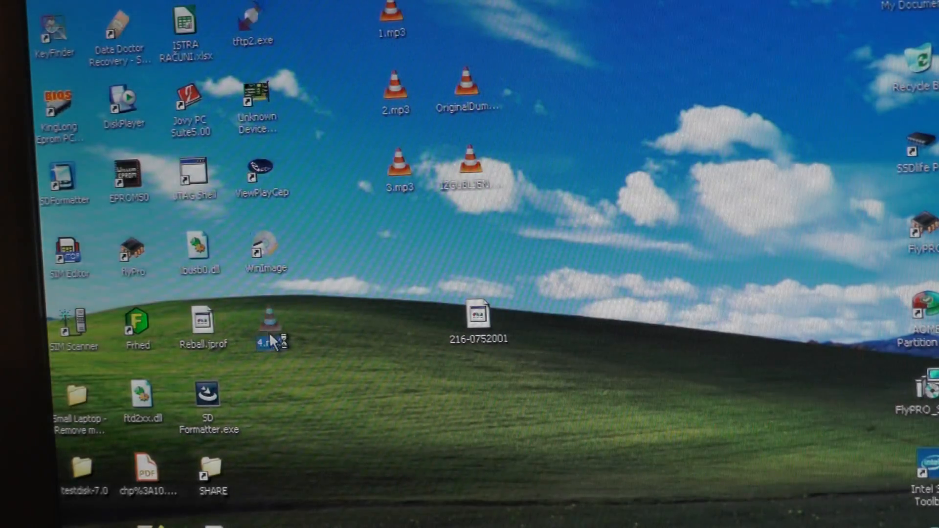
- Open 4.mp3 from the desktop to check the saved song
double_click(273, 333)
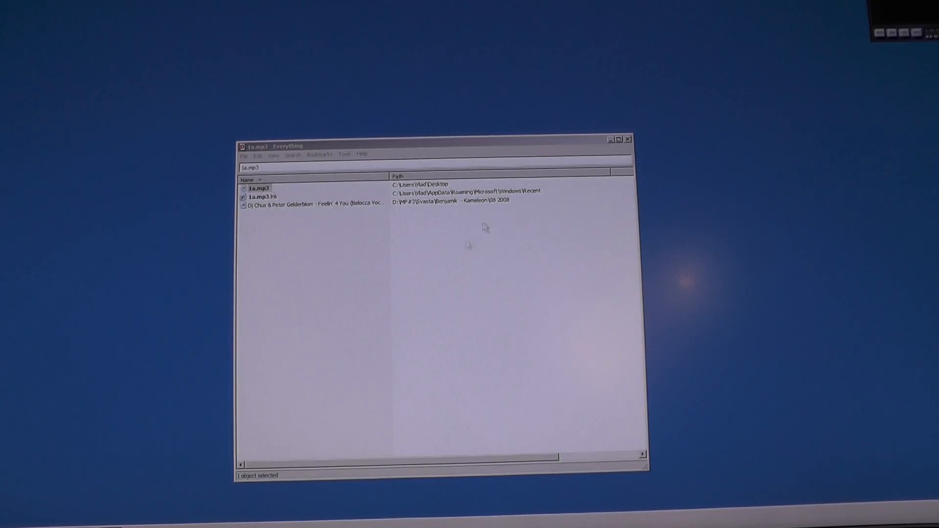
mouse_move(427, 226)
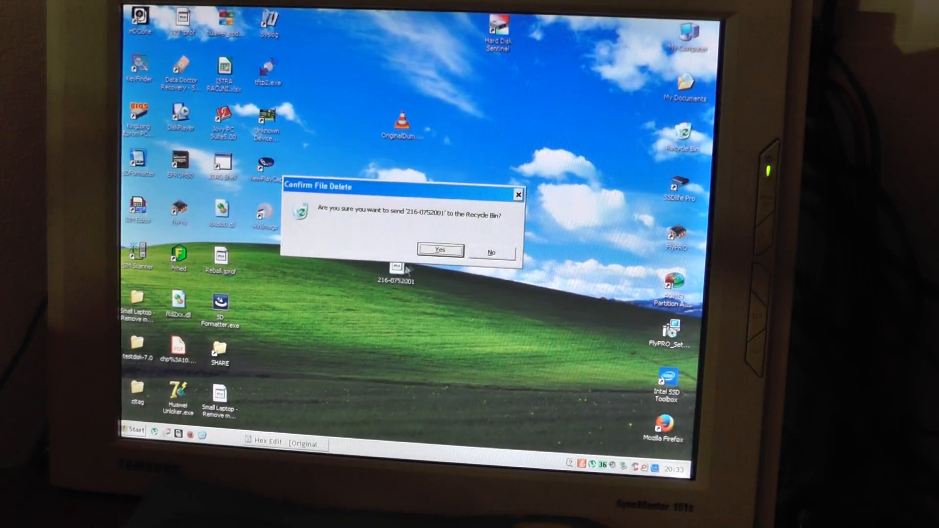
click(439, 249)
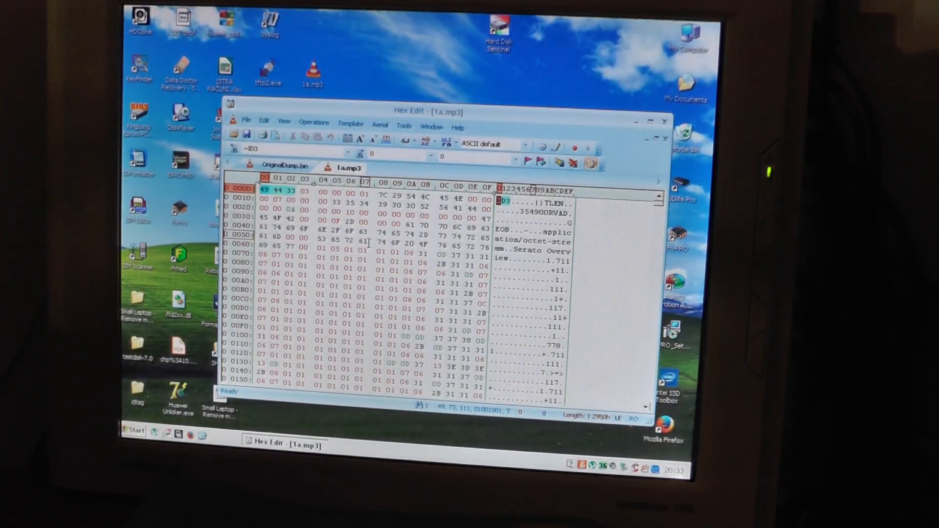
- Select all bytes of 1a.mp3 and copy the whole song to the clipboard
click(314, 123)
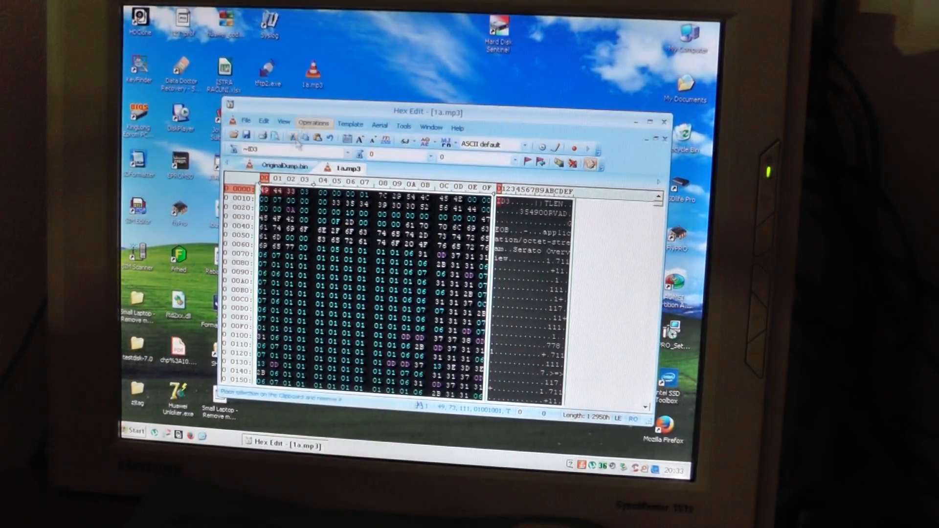
click(282, 167)
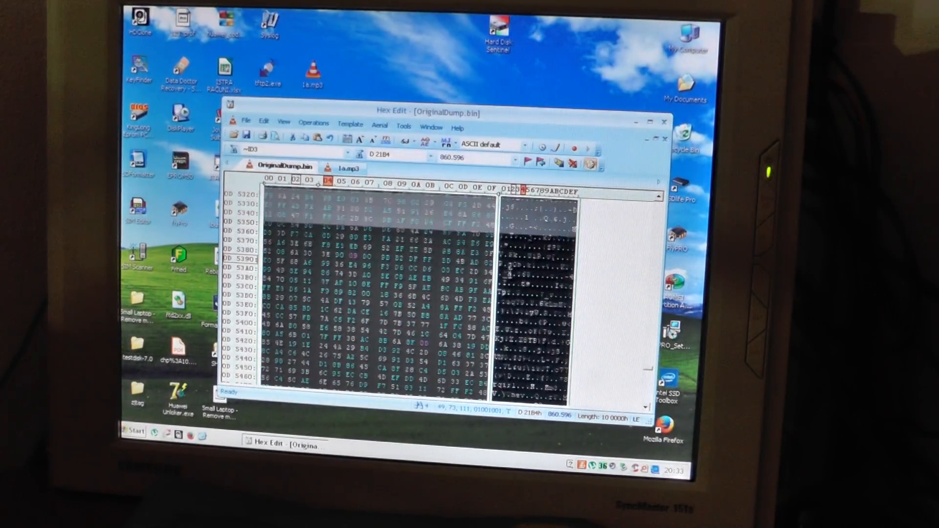
scroll(down, 3)
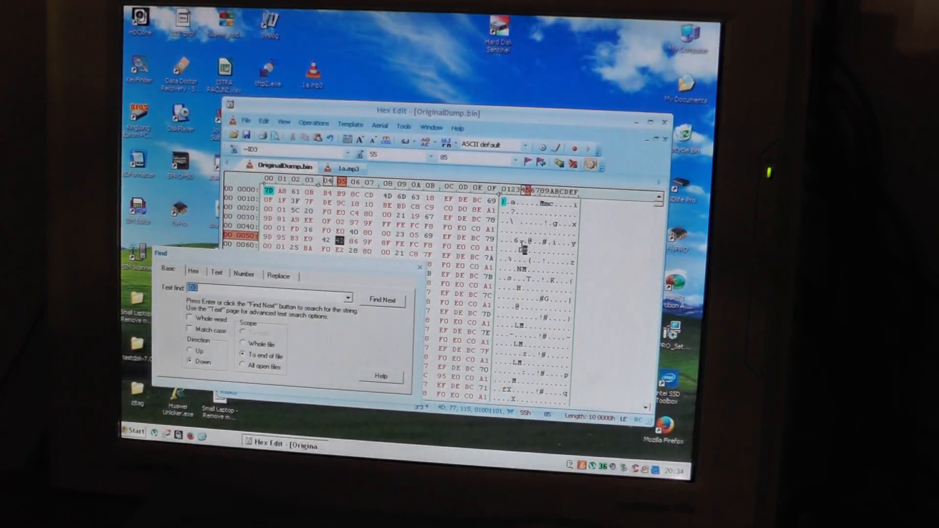
- Find the next ID3 header in OriginalDump.bin at offset C4430 and begin selecting the old song
click(382, 299)
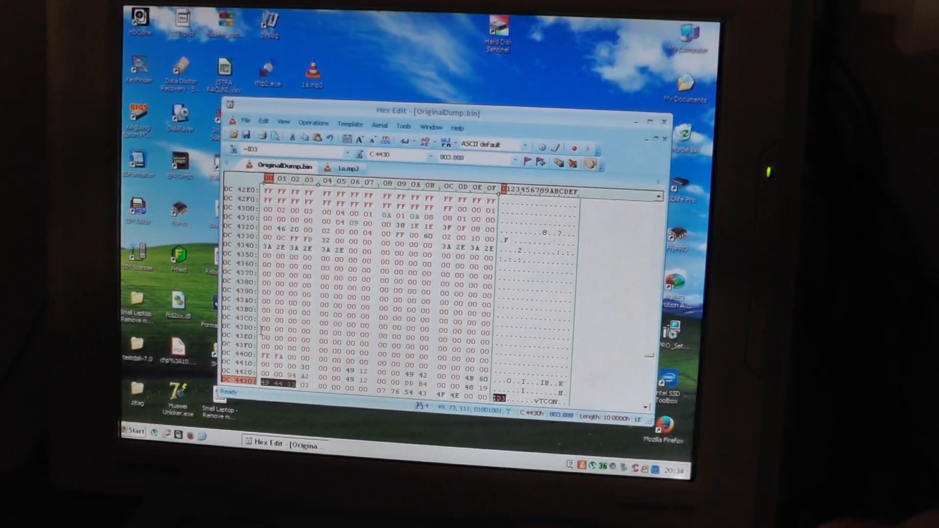
key(Win+r)
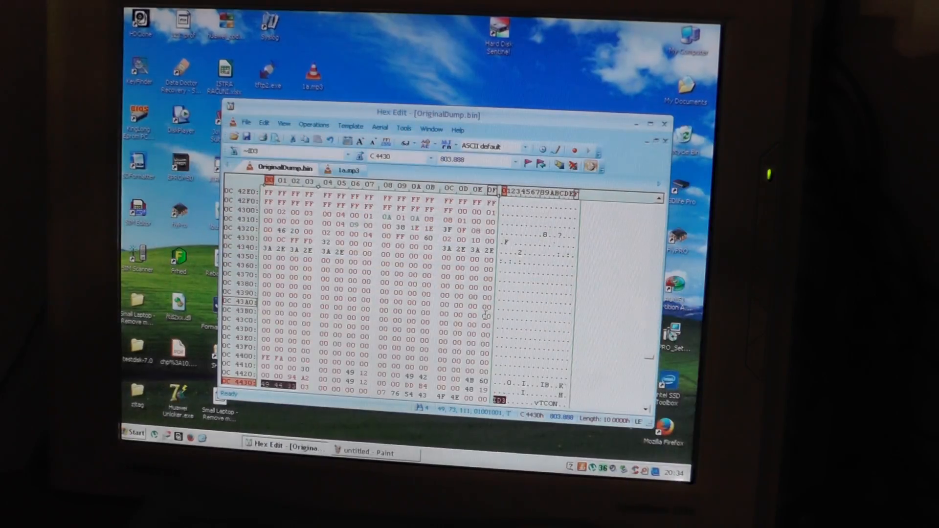
scroll(down, 3)
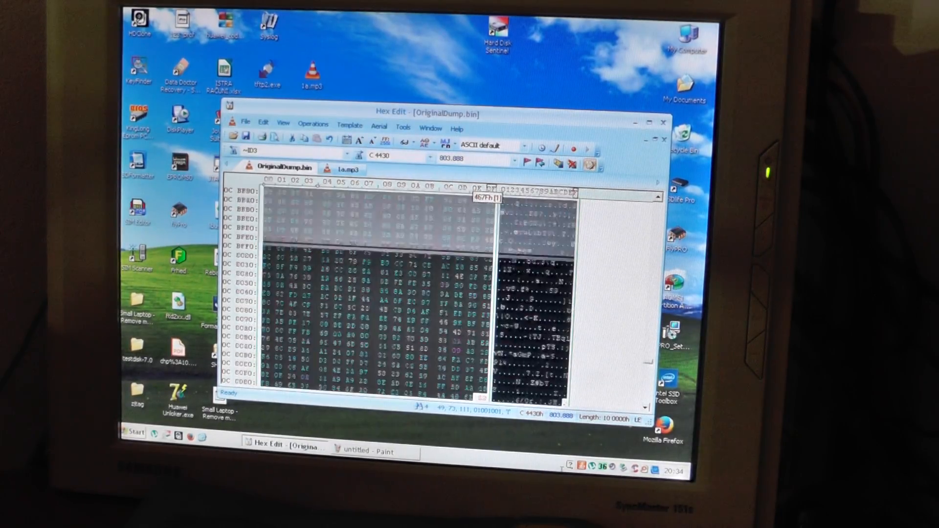
- Delete the selected old song bytes from the dump, turning off read-only and overtype modes
scroll(down, 3)
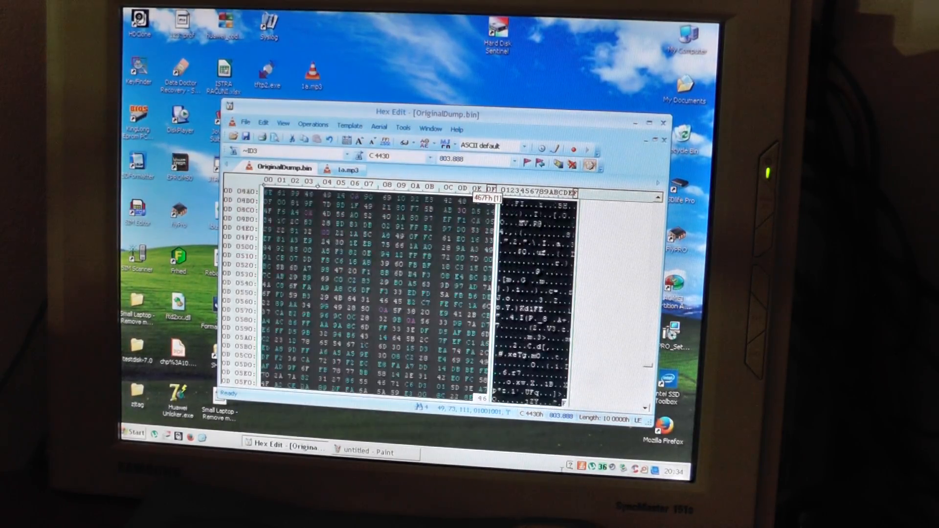
scroll(down, 3)
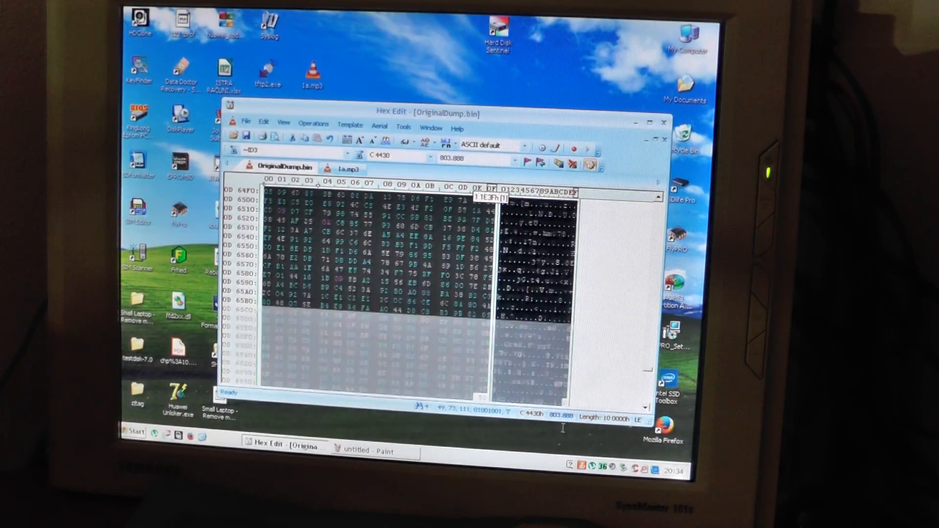
scroll(down, 3)
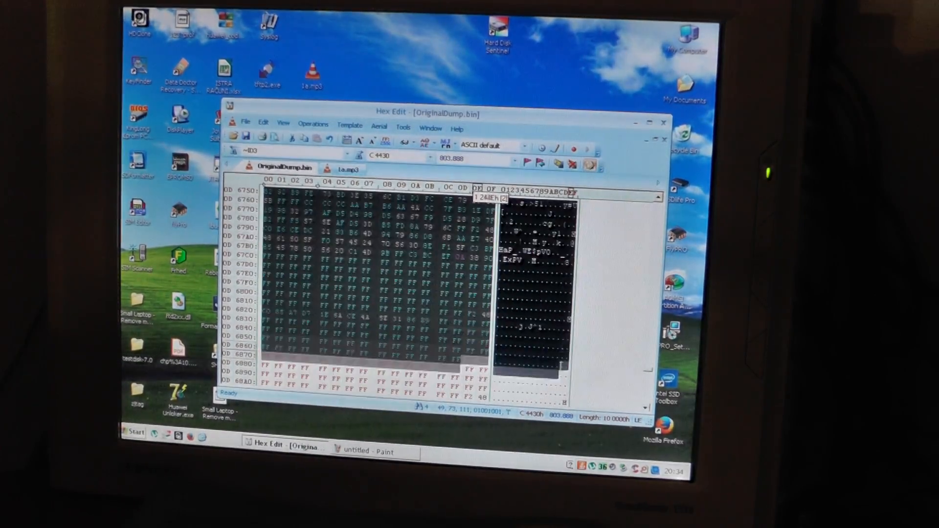
scroll(down, 3)
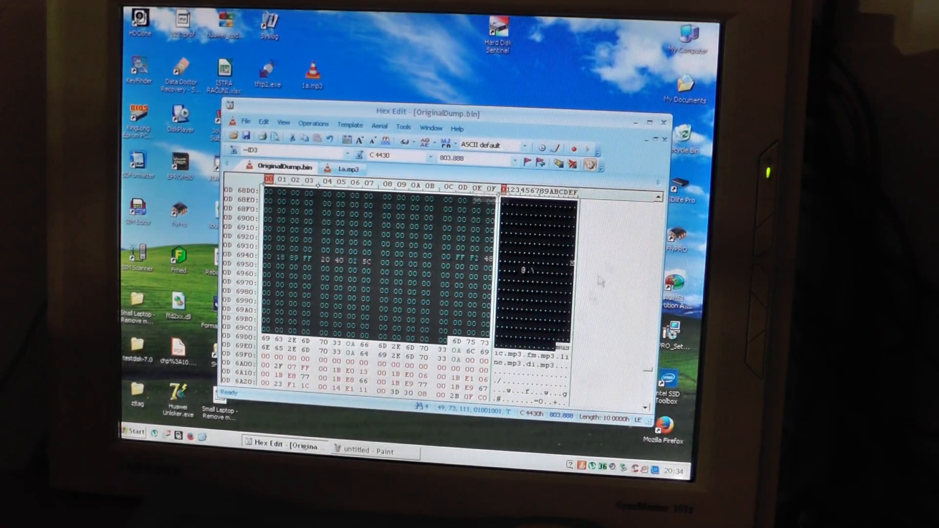
key(Delete)
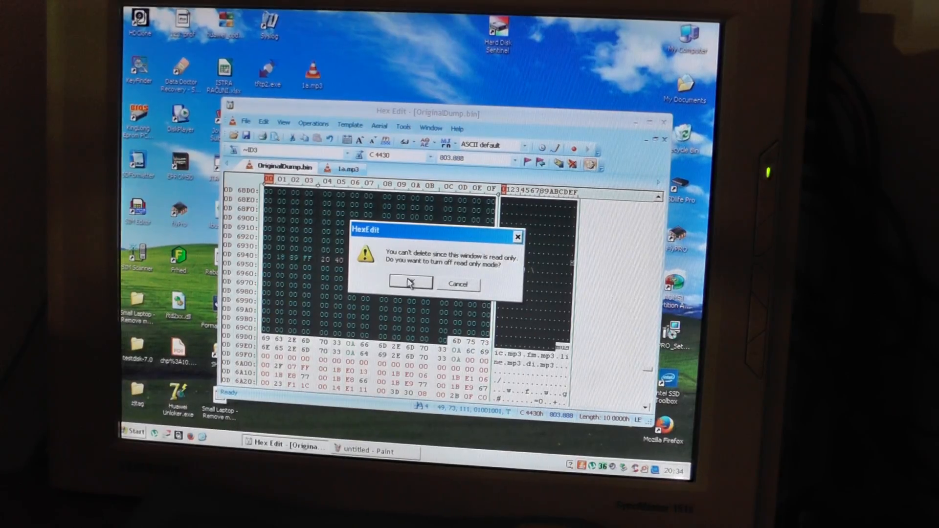
click(410, 282)
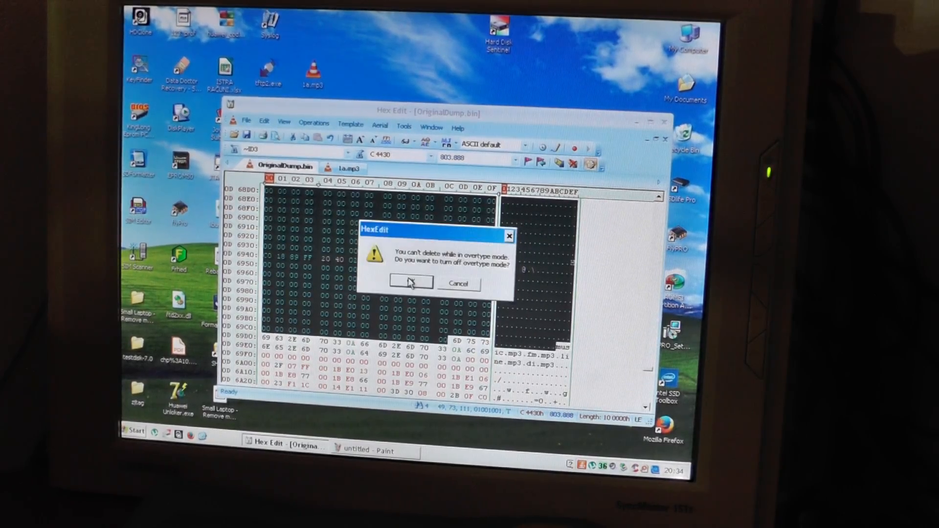
click(412, 281)
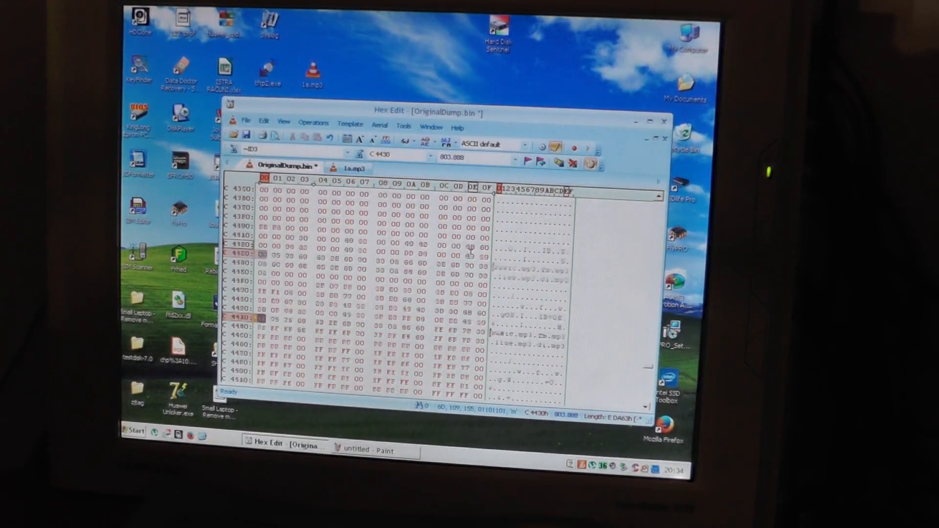
- Paste the 1a.mp3 bytes into OriginalDump.bin and set up a text search for ID3
scroll(down, 3)
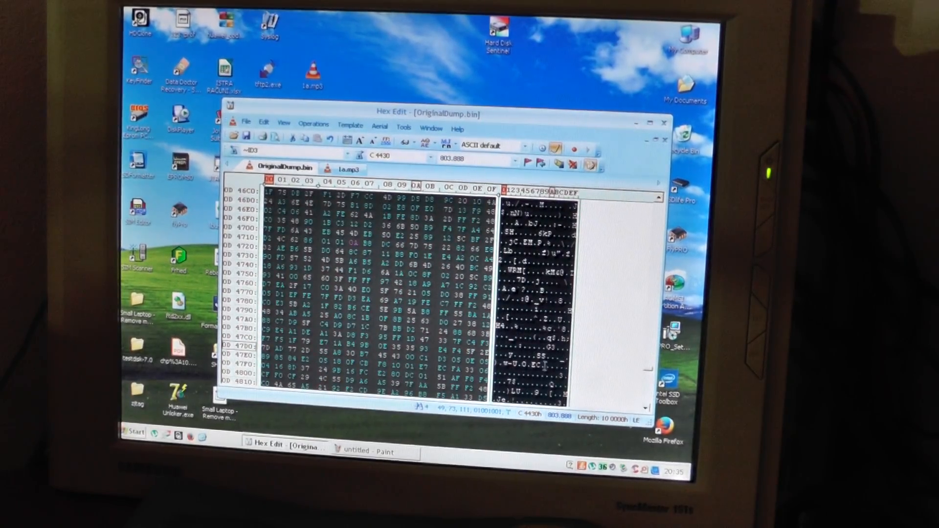
scroll(down, 3)
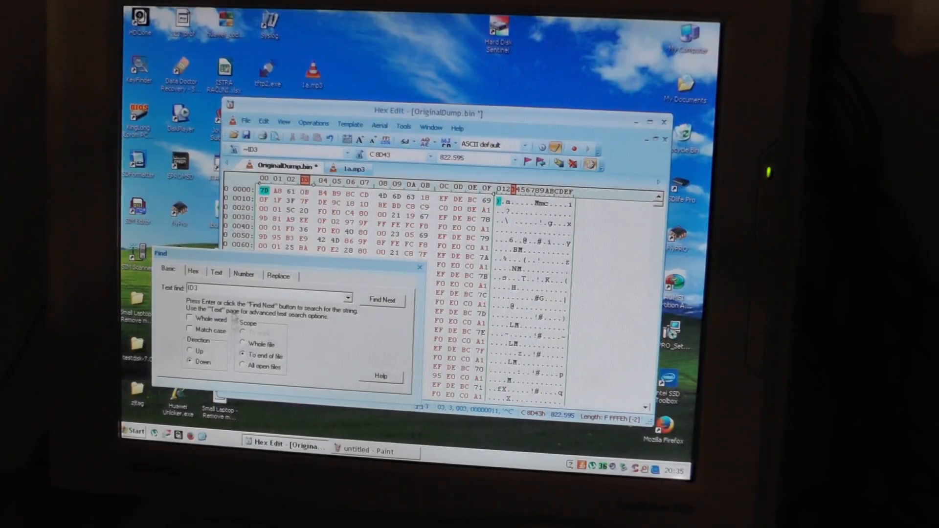
- Find the next ID3 occurrence and move down to where the dump data turns into FF padding
click(382, 300)
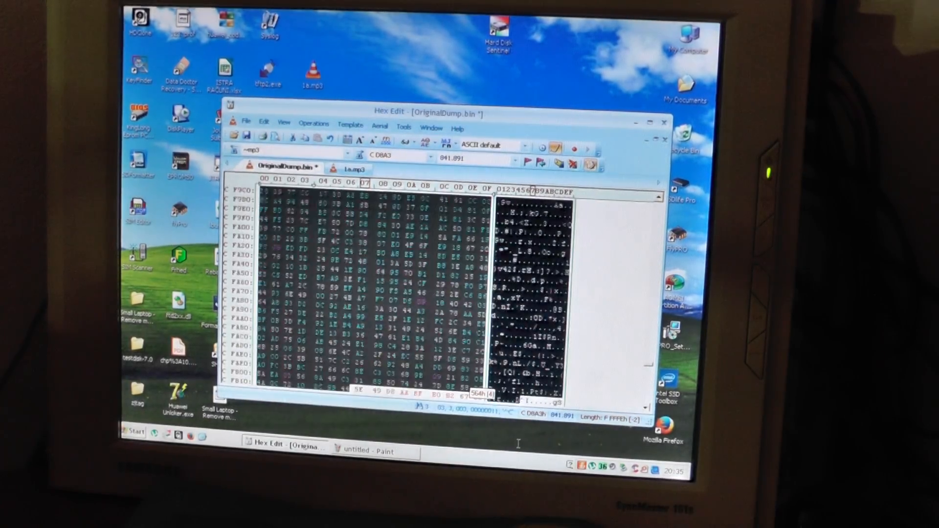
scroll(down, 3)
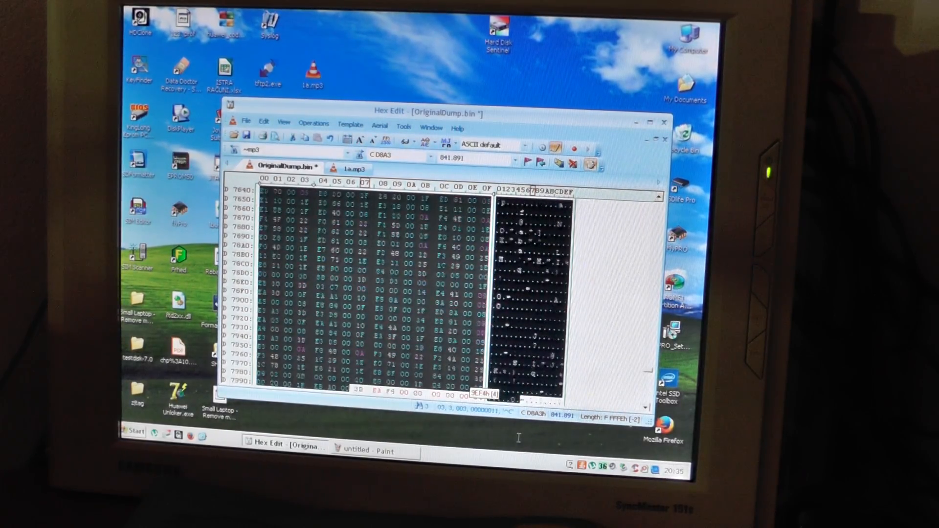
scroll(down, 3)
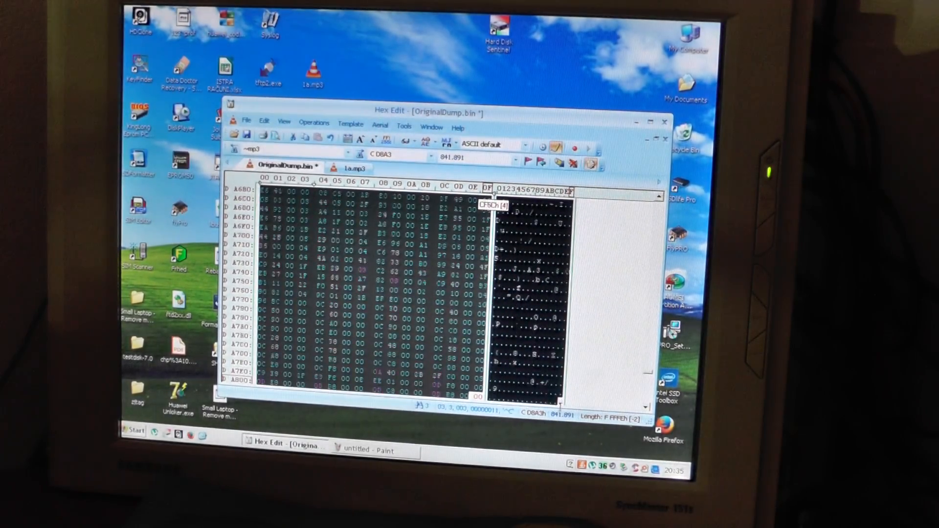
scroll(down, 3)
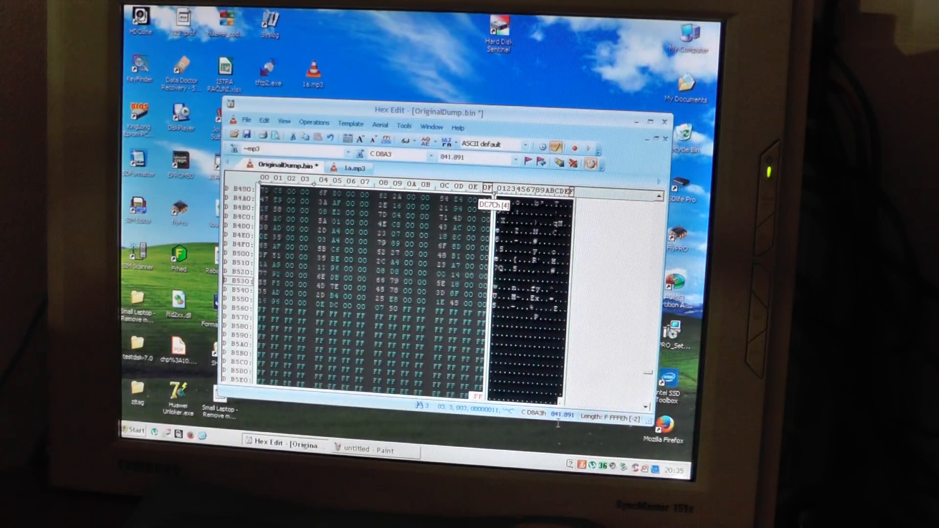
scroll(down, 3)
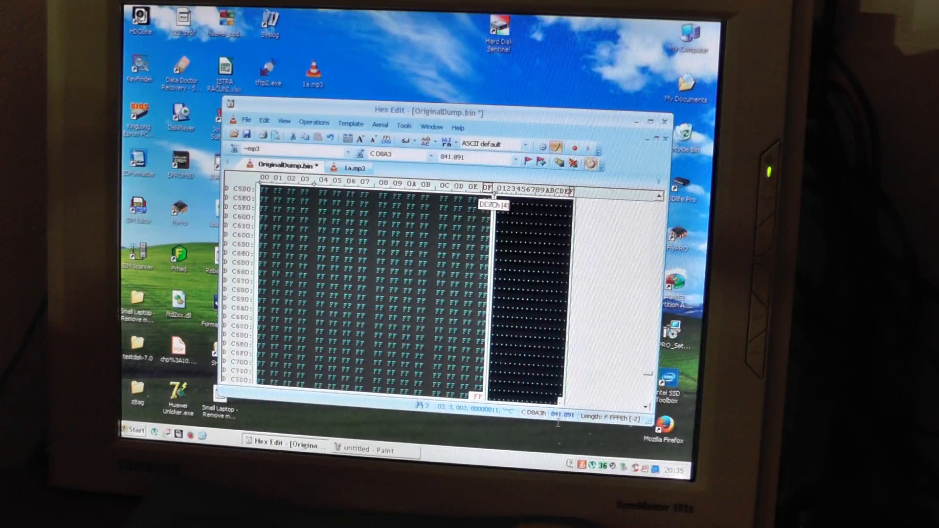
scroll(down, 3)
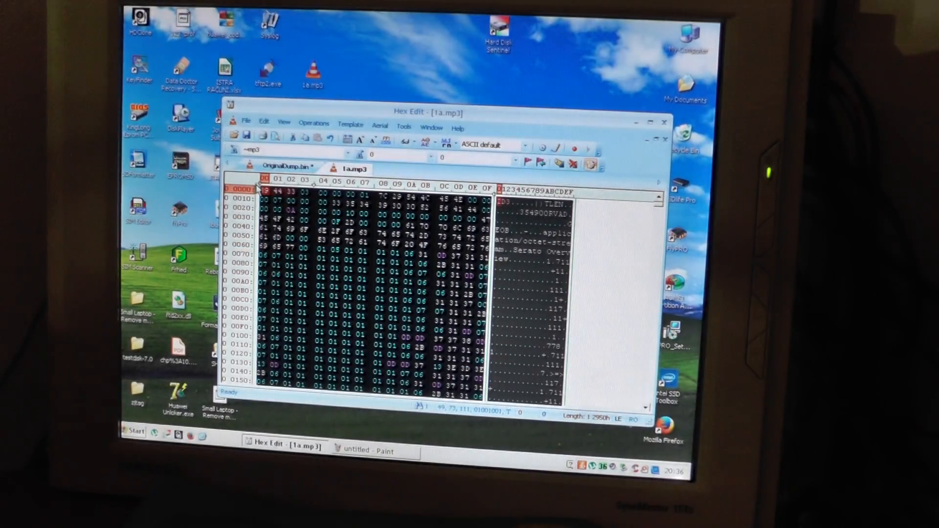
- Check the track tags in OriginalDump.bin and close the 1a.mp3 file
click(285, 166)
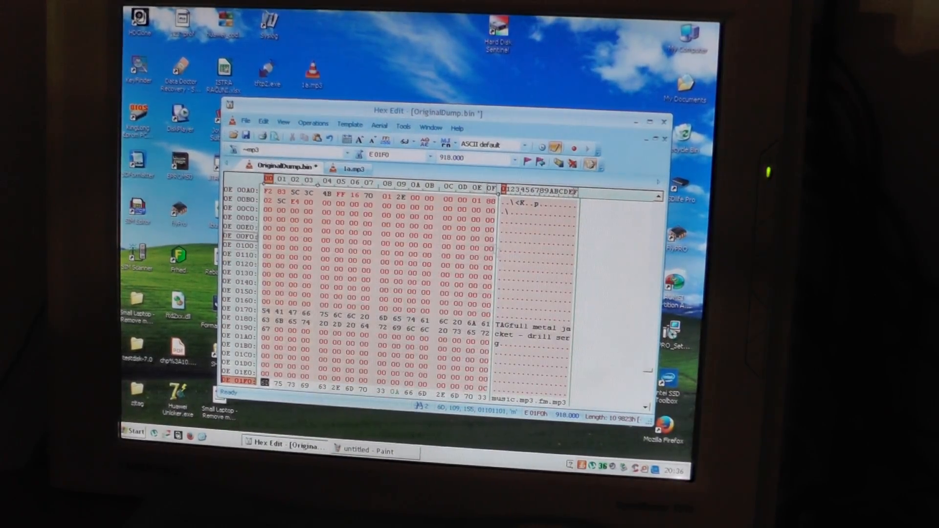
scroll(down, 3)
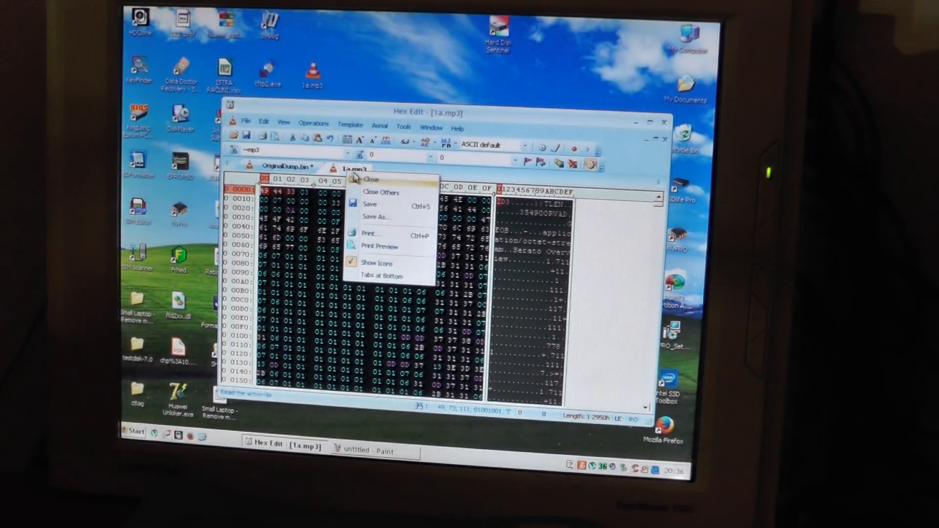
click(369, 180)
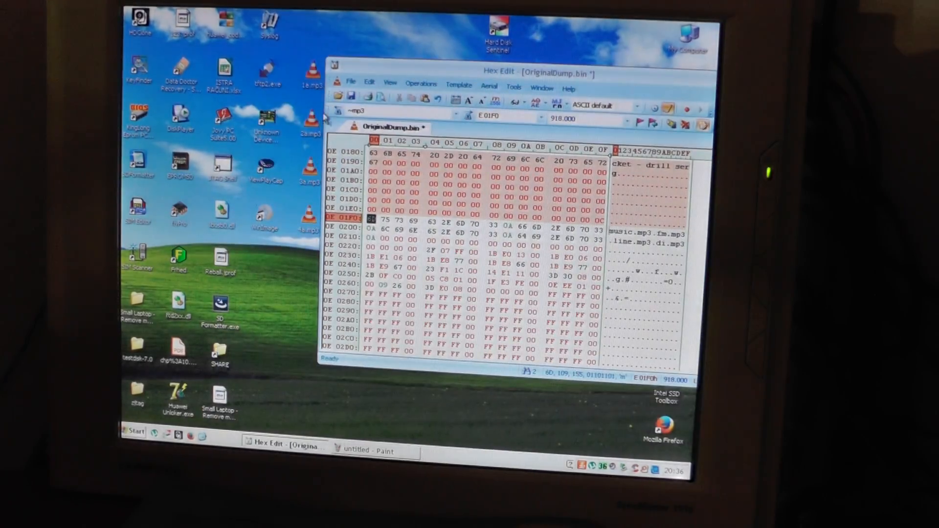
click(458, 129)
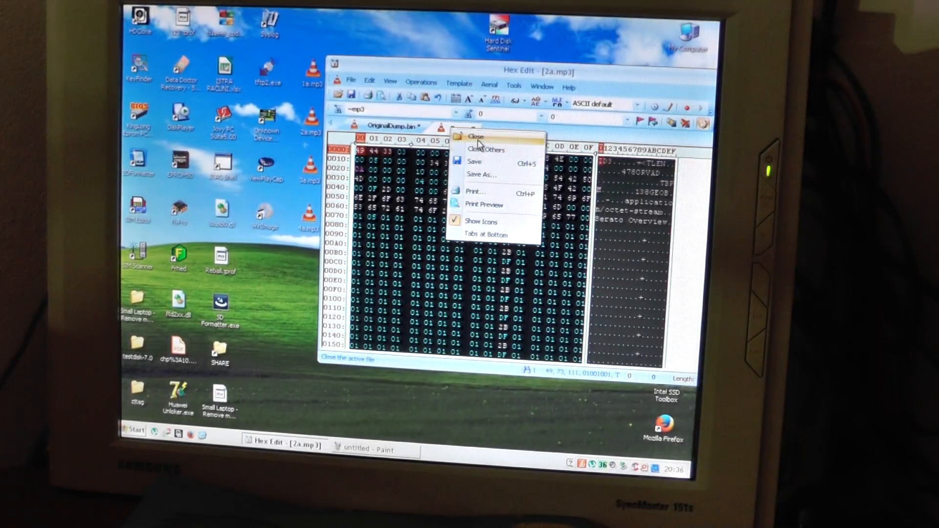
- Close the 2a and 3a MP3 files and the Hex Edit window
click(460, 130)
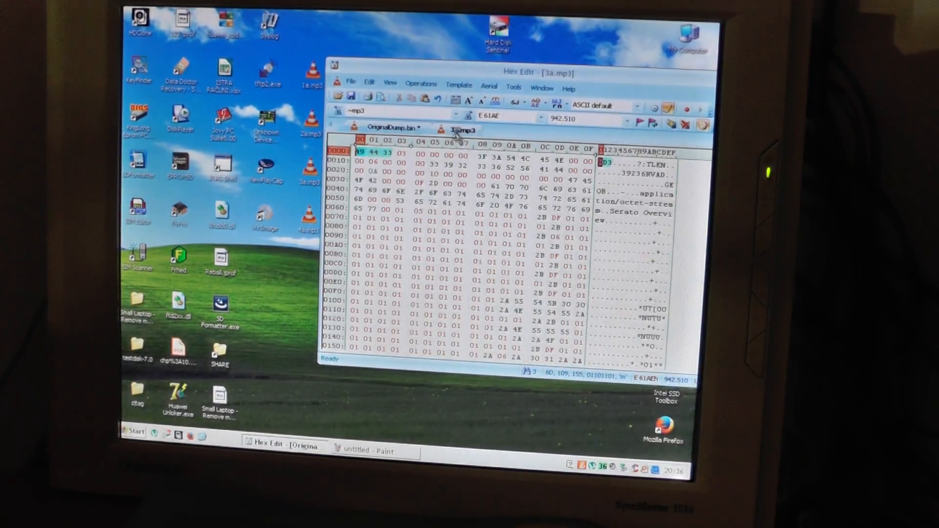
click(395, 129)
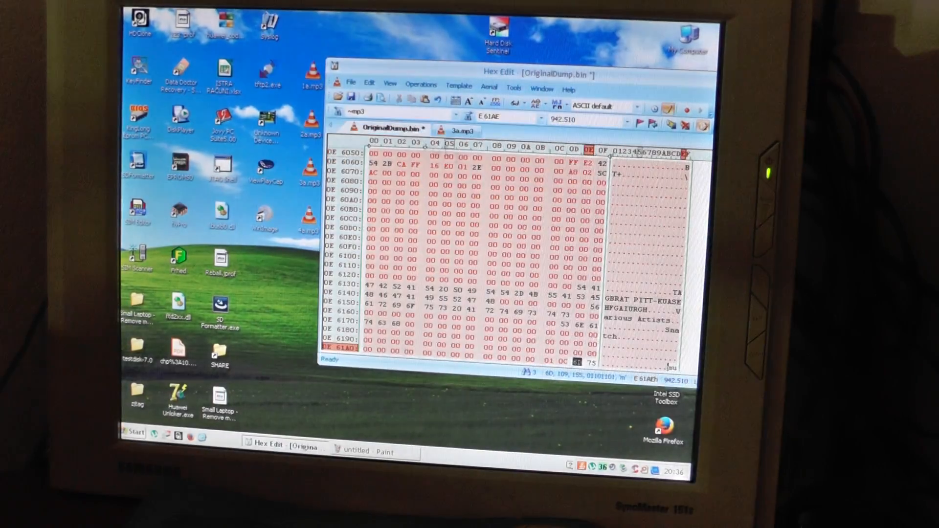
scroll(down, 3)
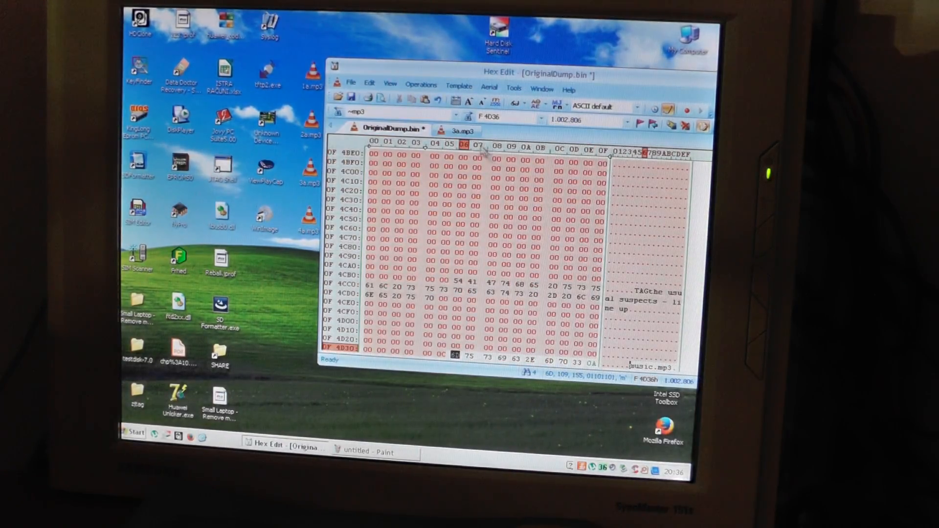
click(463, 130)
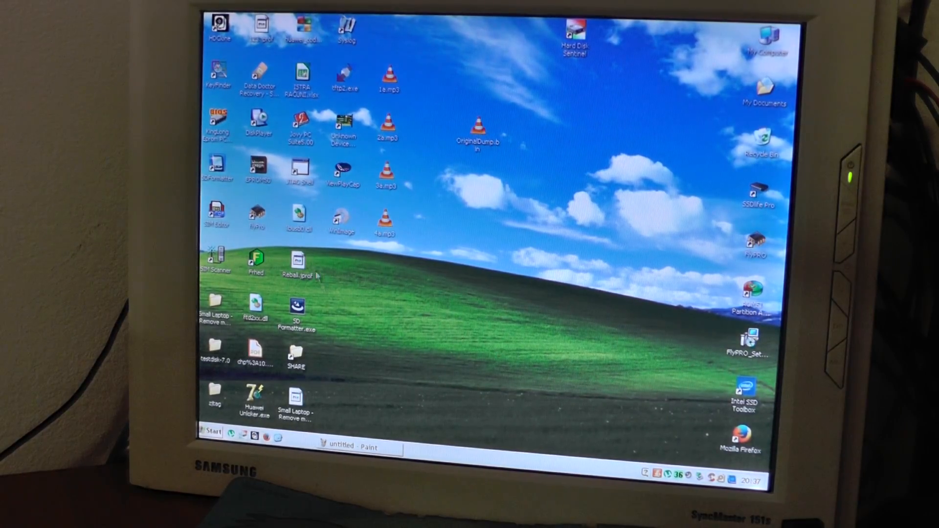
mouse_move(299, 215)
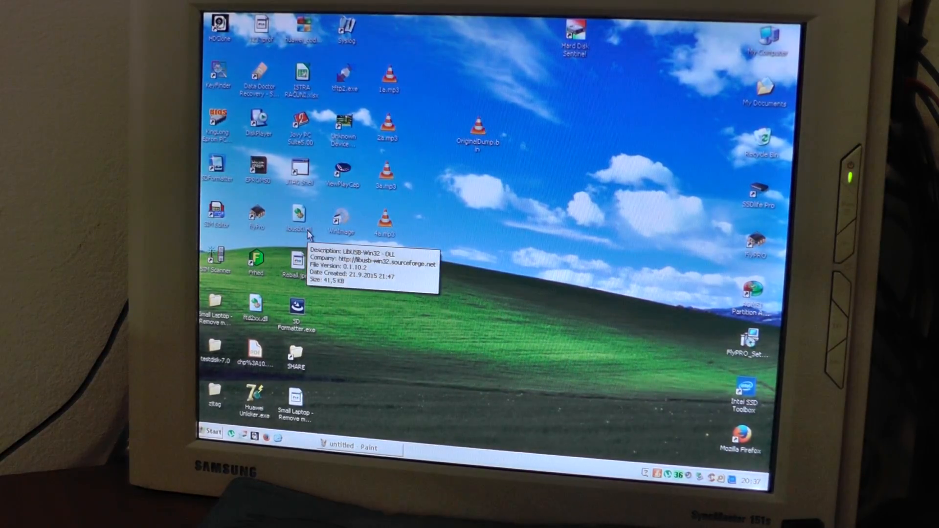
mouse_move(544, 290)
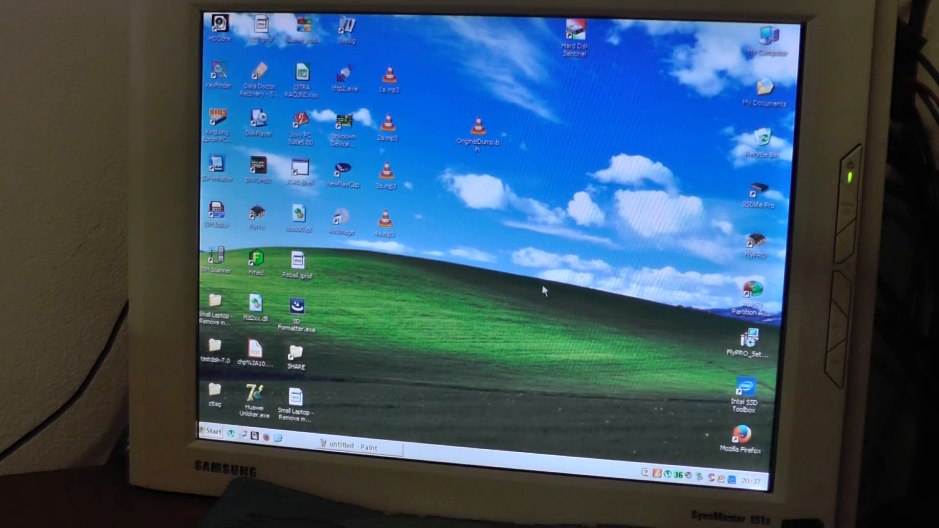
mouse_move(744, 259)
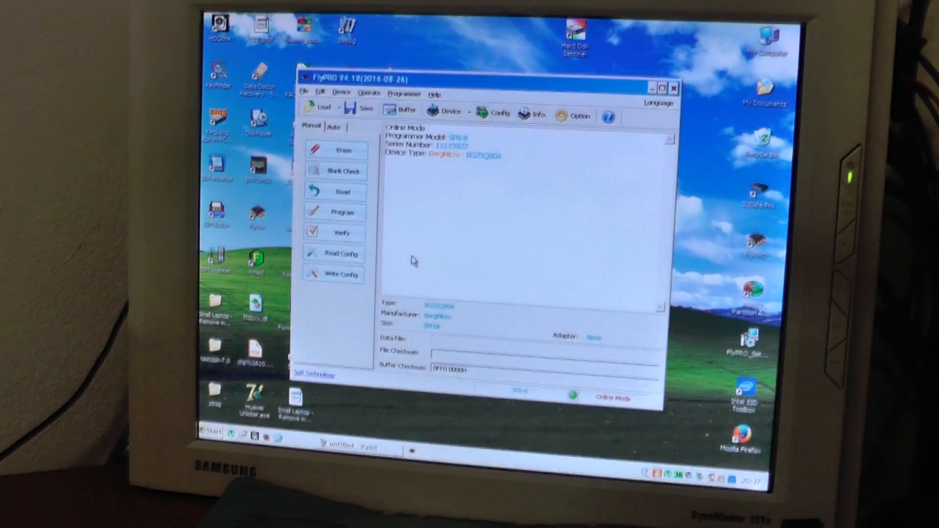
- Auto-detect the connected chip as BergMicro BG25Q80A and erase it
click(342, 94)
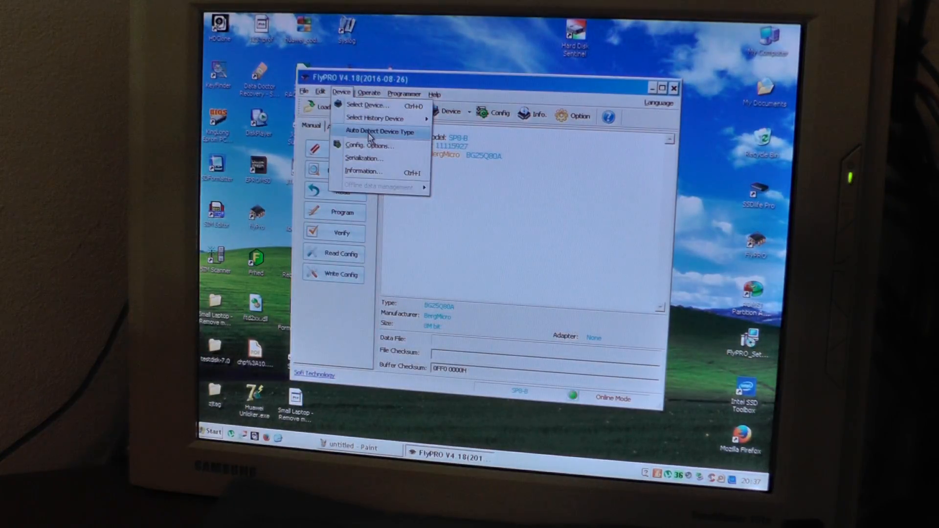
click(380, 132)
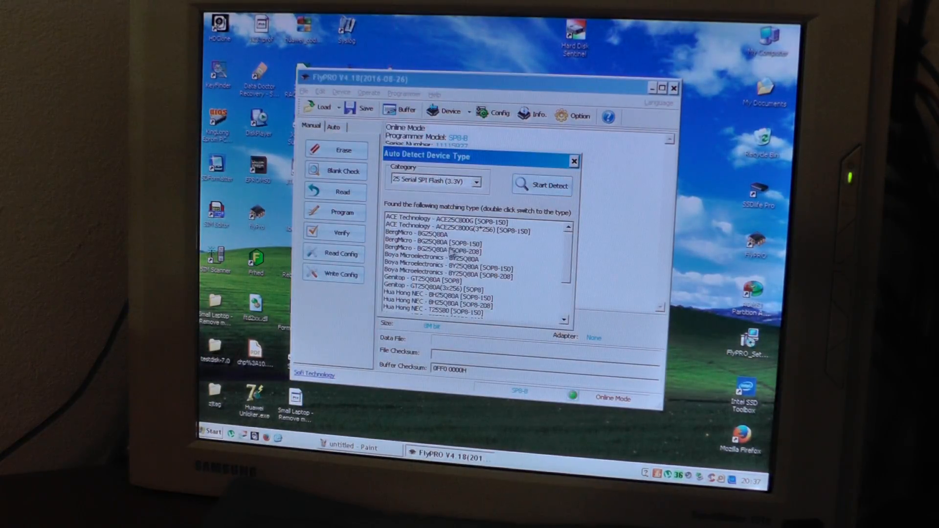
double_click(425, 233)
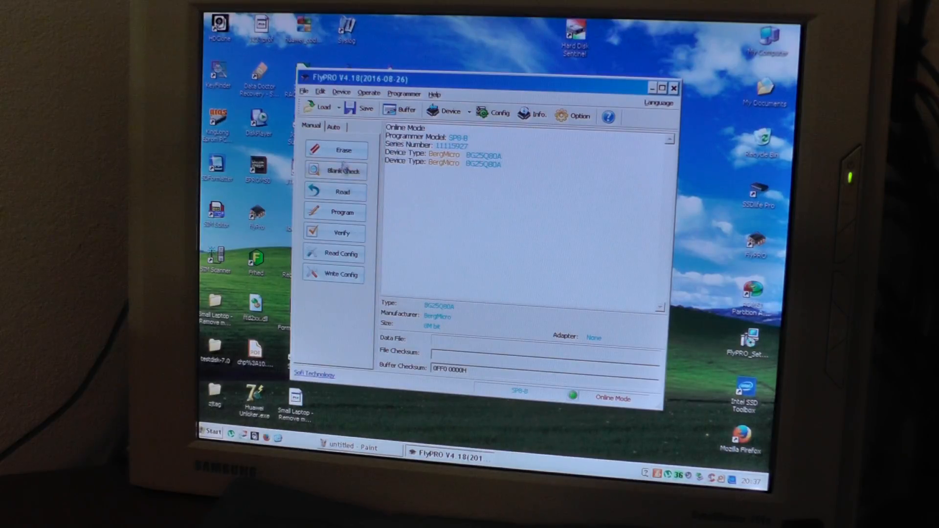
click(335, 149)
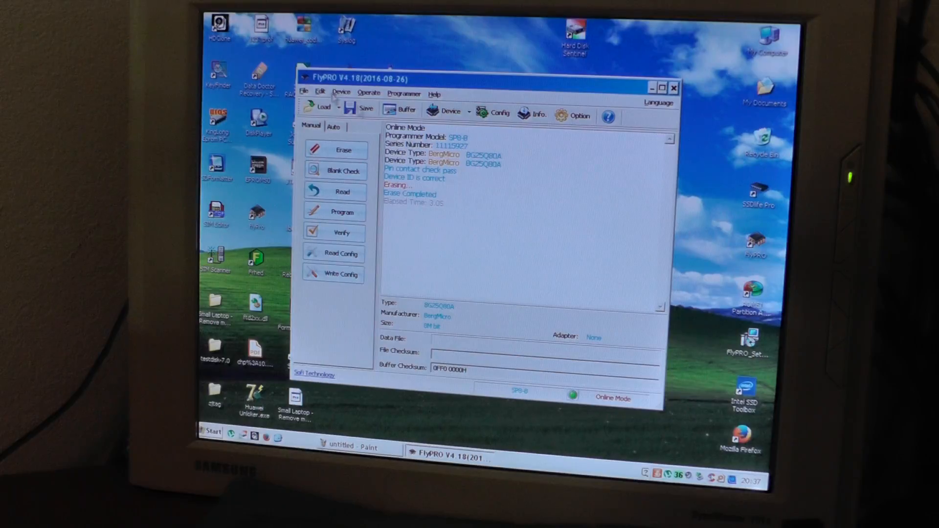
- Load OriginalDump.bin, program and verify it onto the chip successfully, then close FlyPRO
click(322, 108)
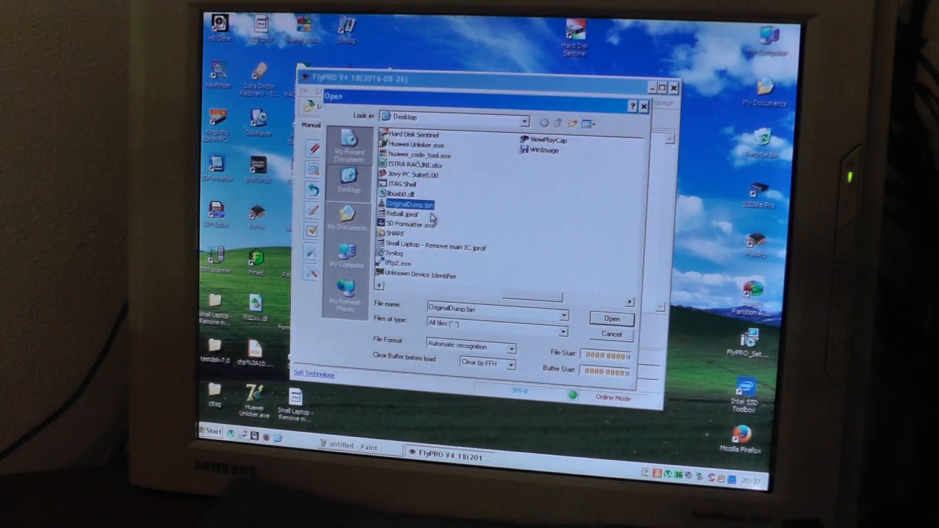
click(612, 318)
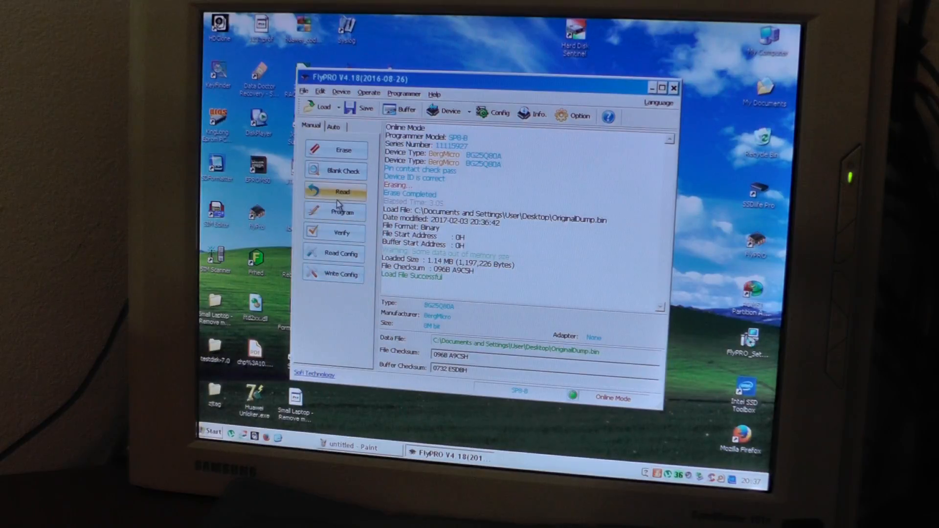
click(342, 211)
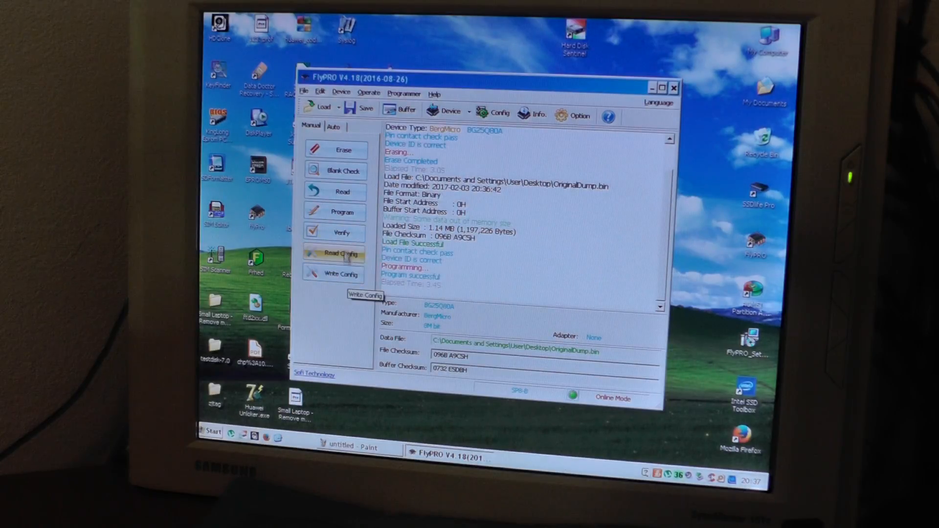
click(342, 232)
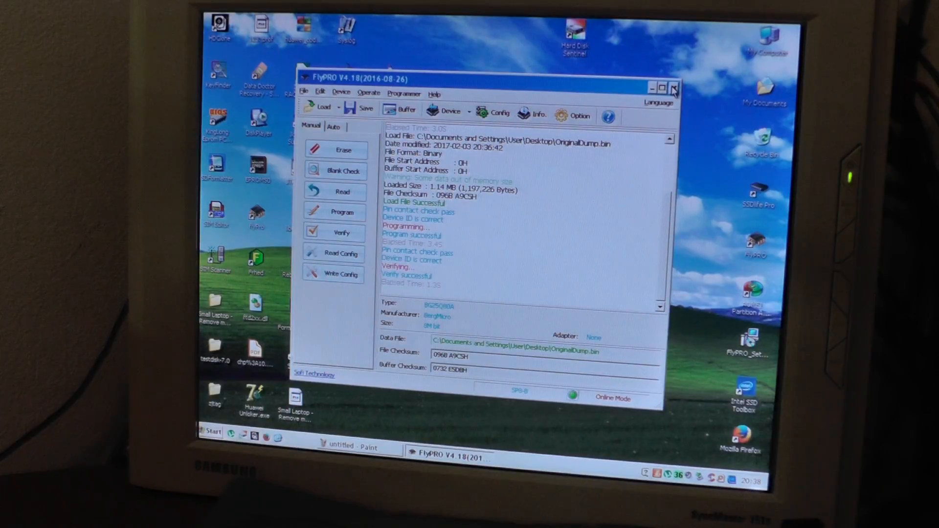
mouse_move(673, 88)
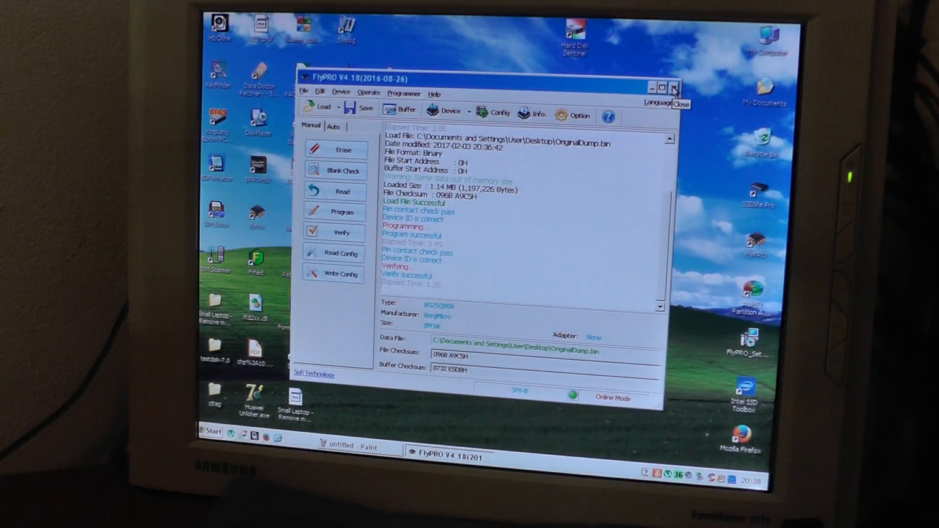
click(673, 87)
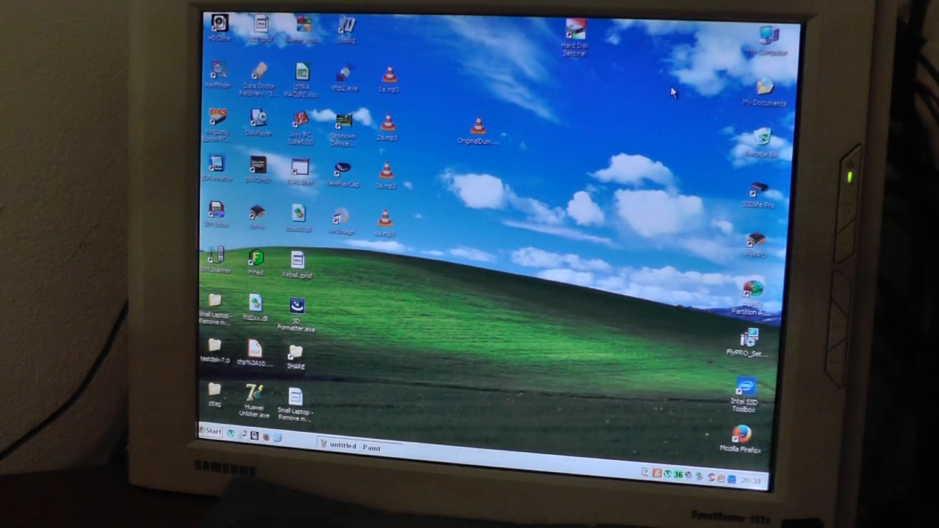